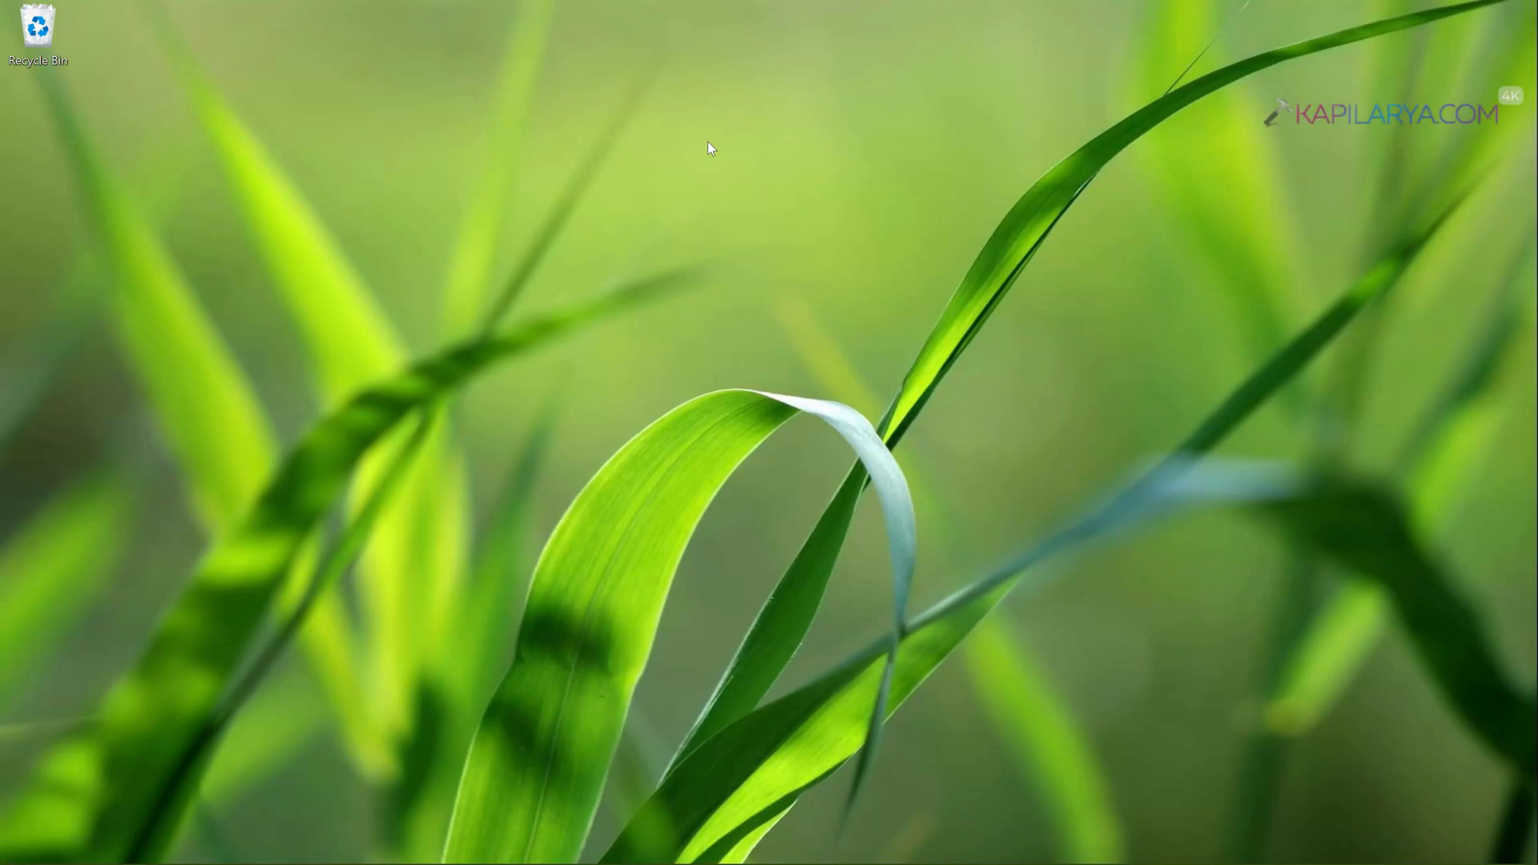
mouse_move(716, 226)
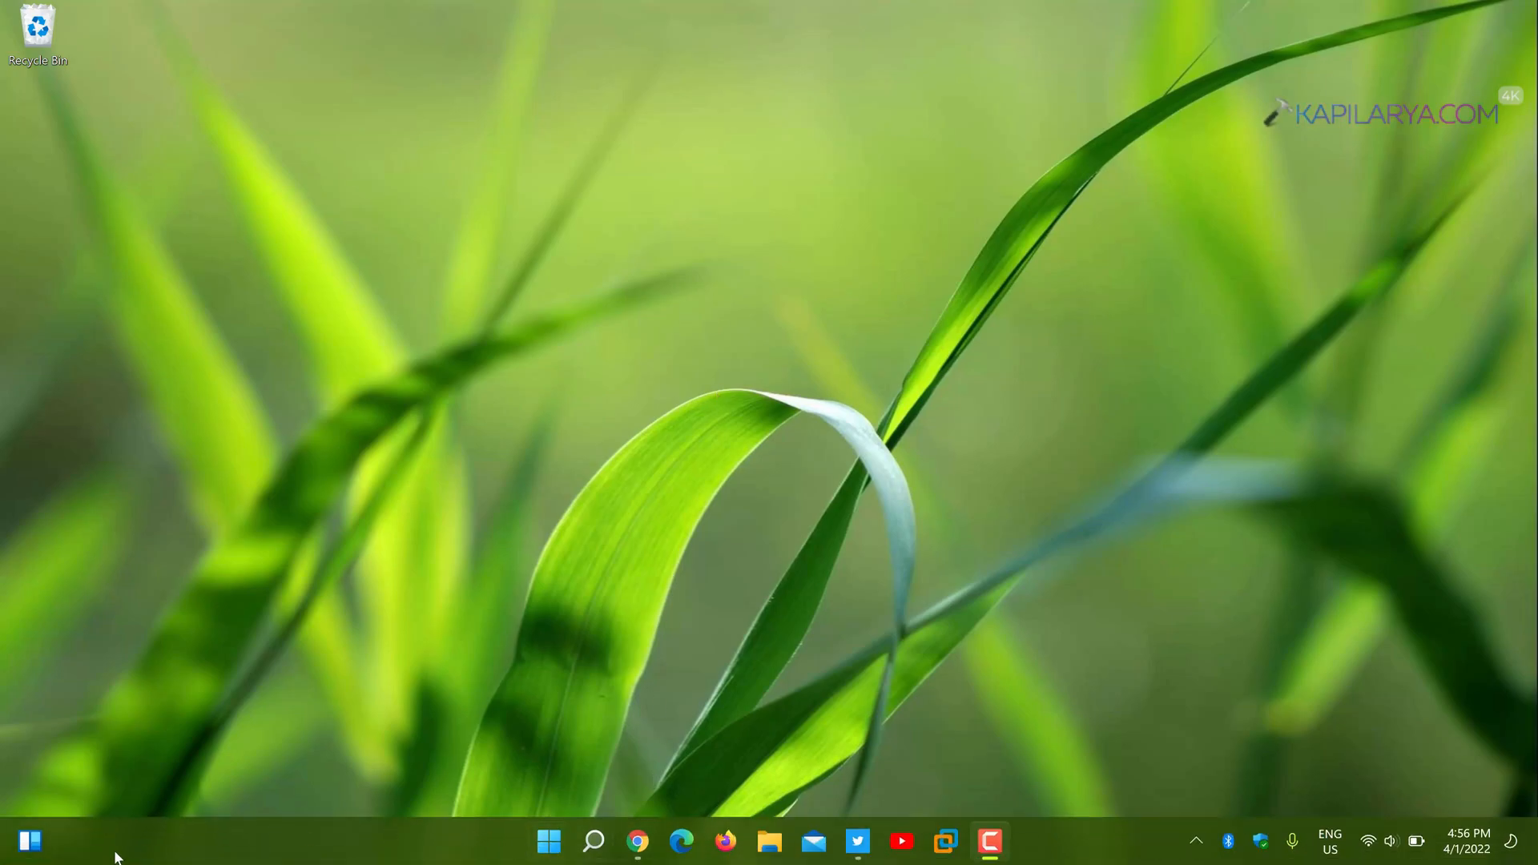
Step: Sign in to the widgets board with Windows Hello and return to the desktop
click(22, 839)
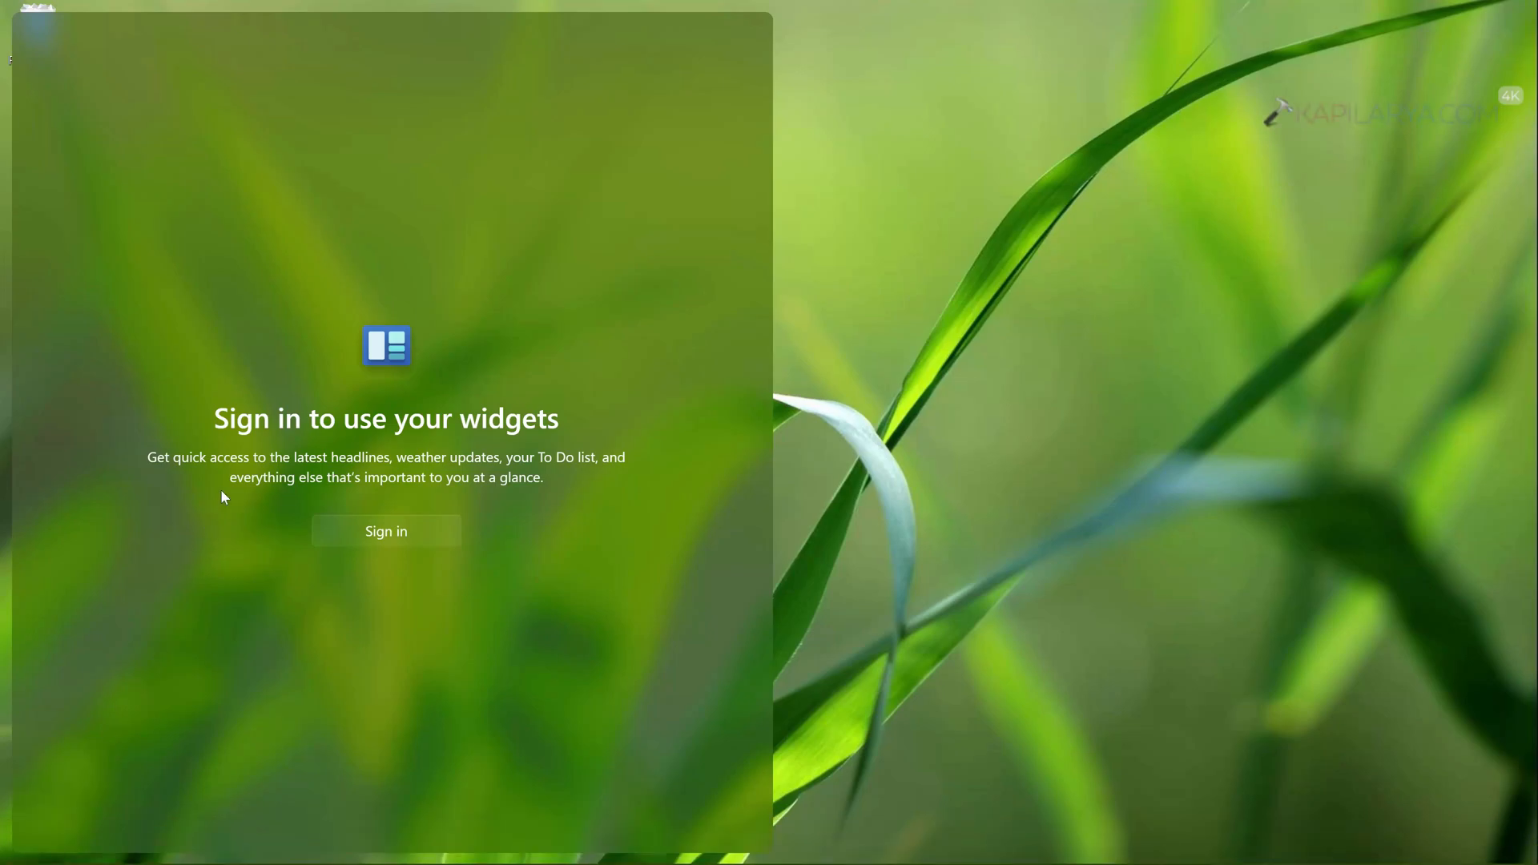
mouse_move(350, 531)
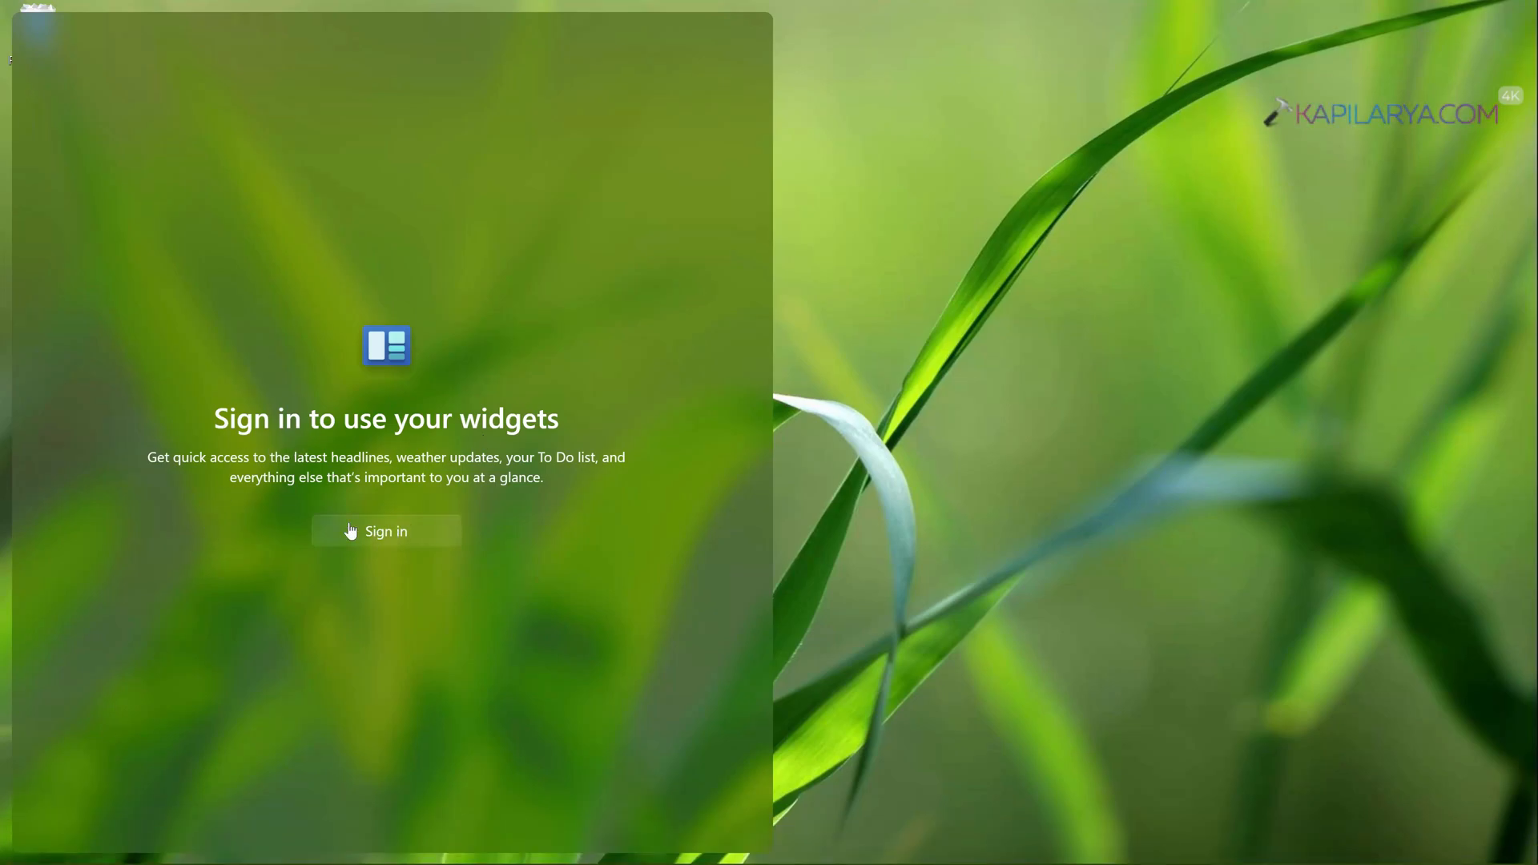
click(385, 531)
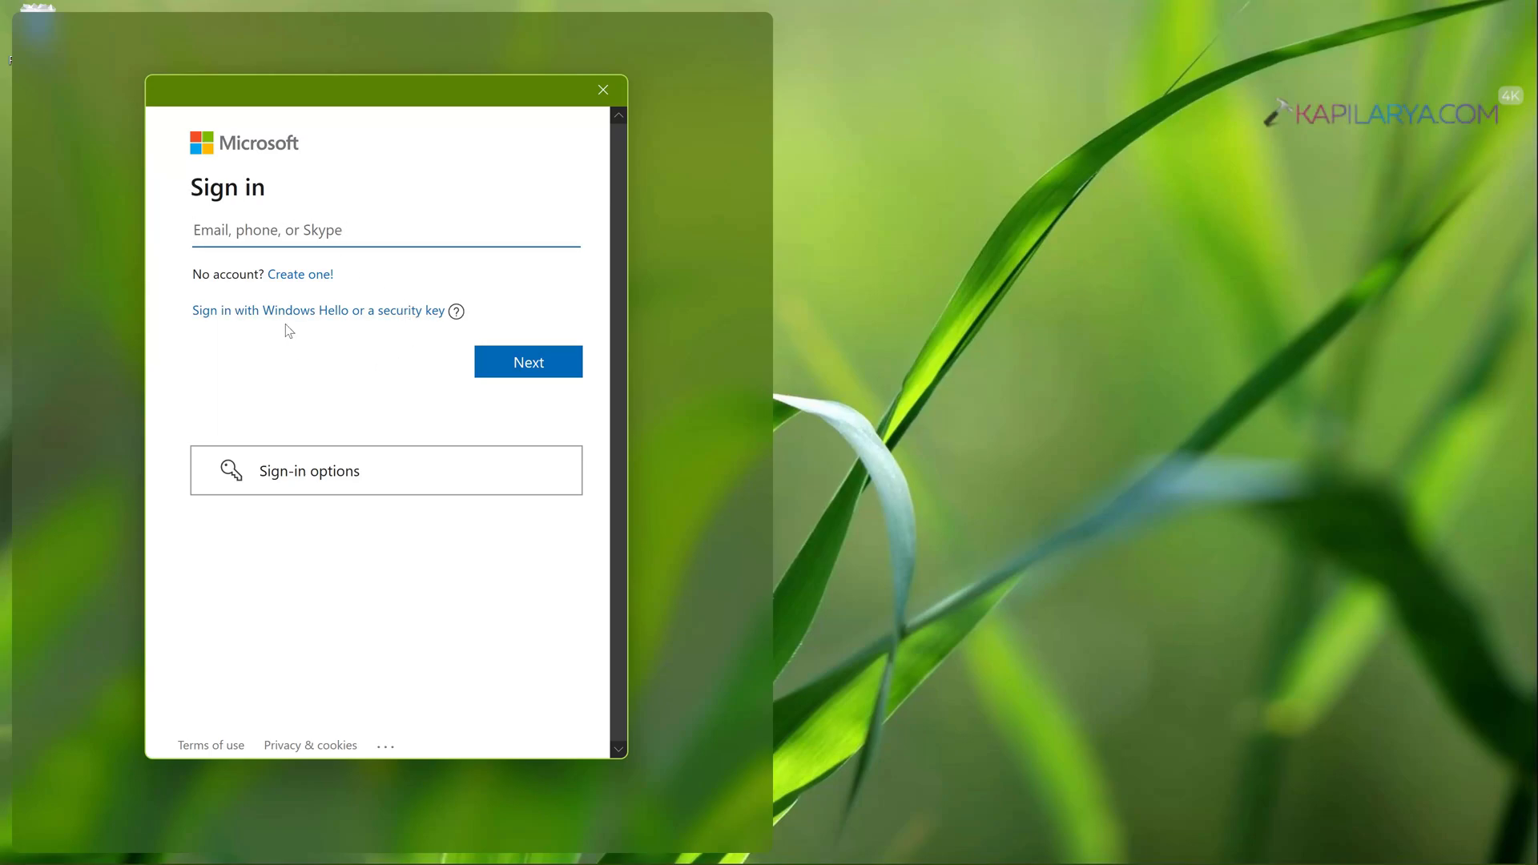
click(317, 310)
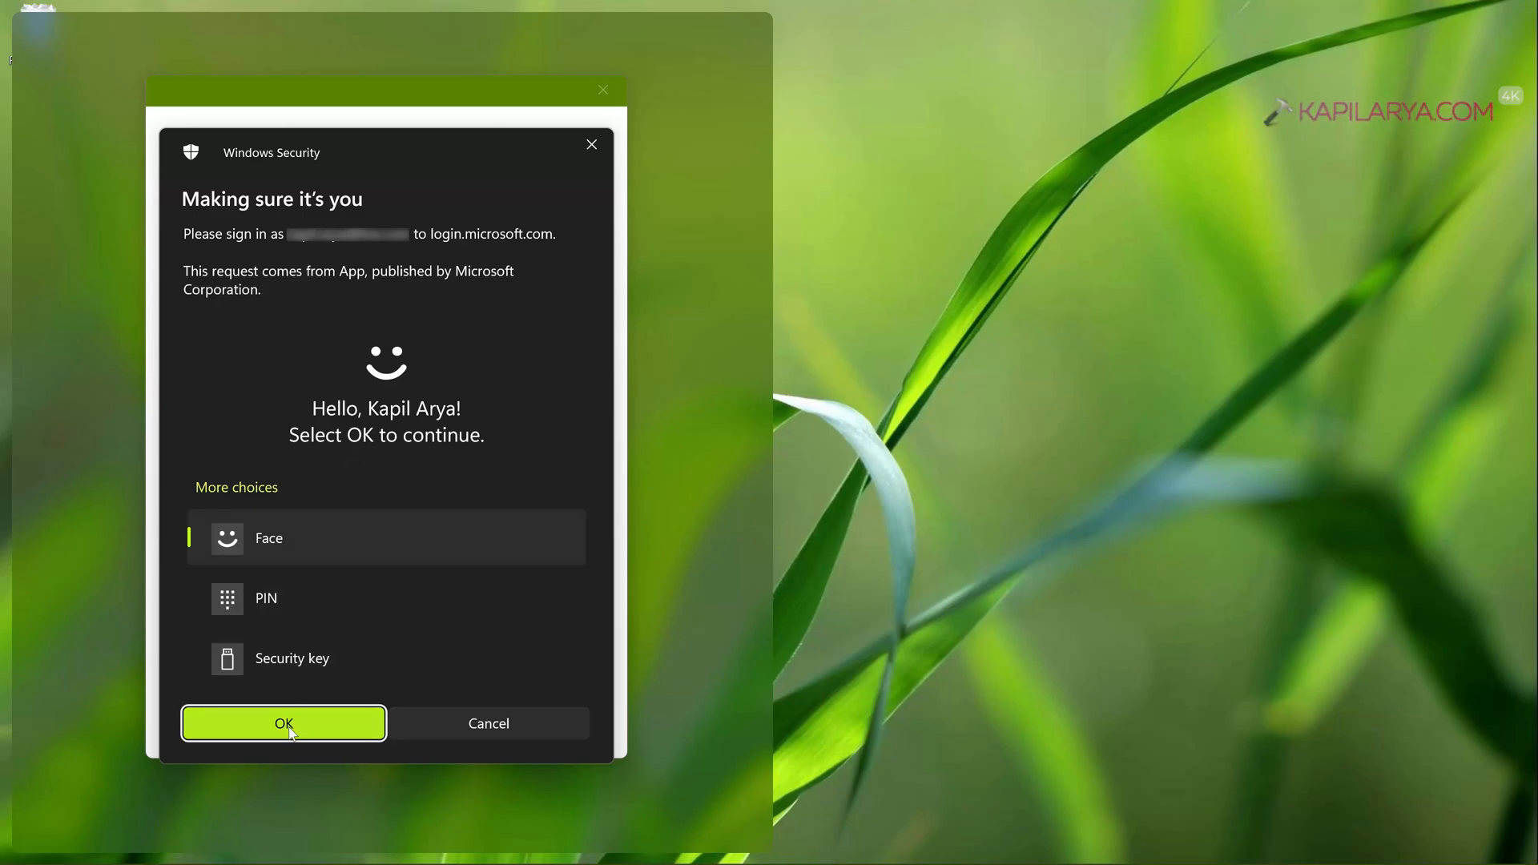
click(283, 723)
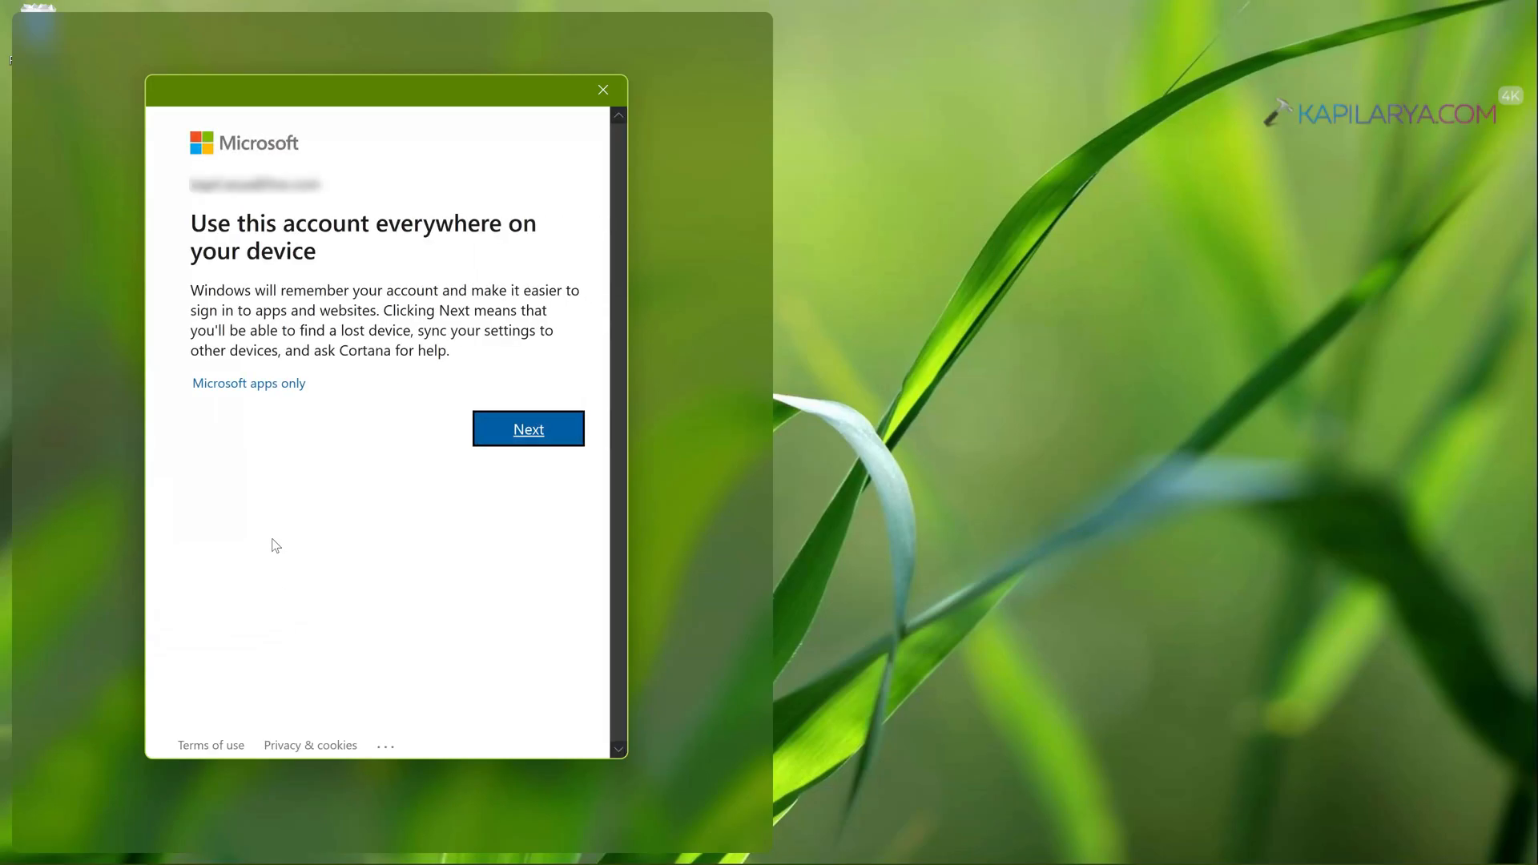
mouse_move(282, 374)
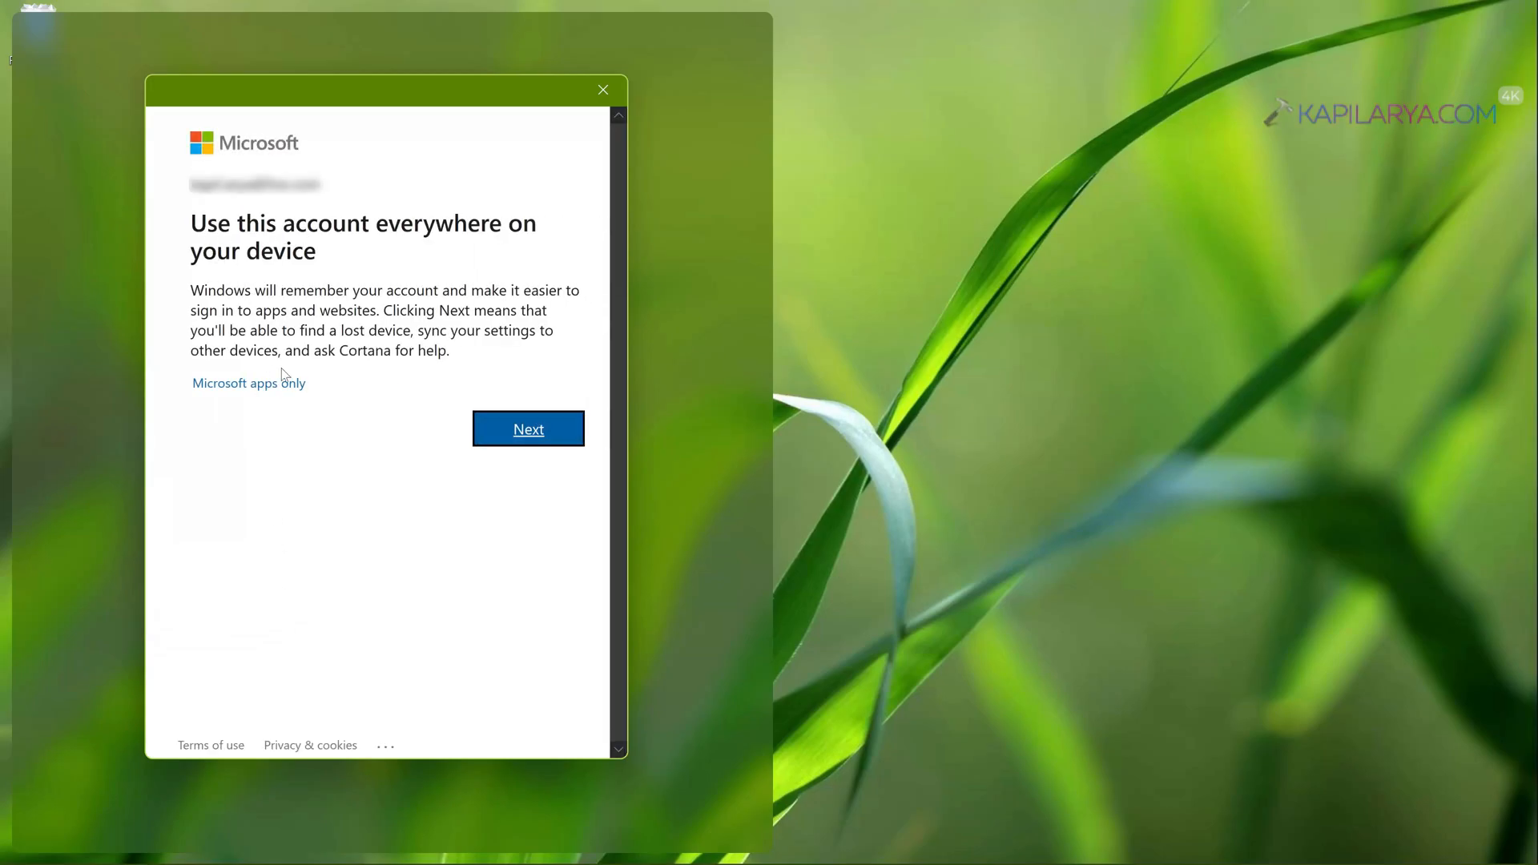
mouse_move(276, 395)
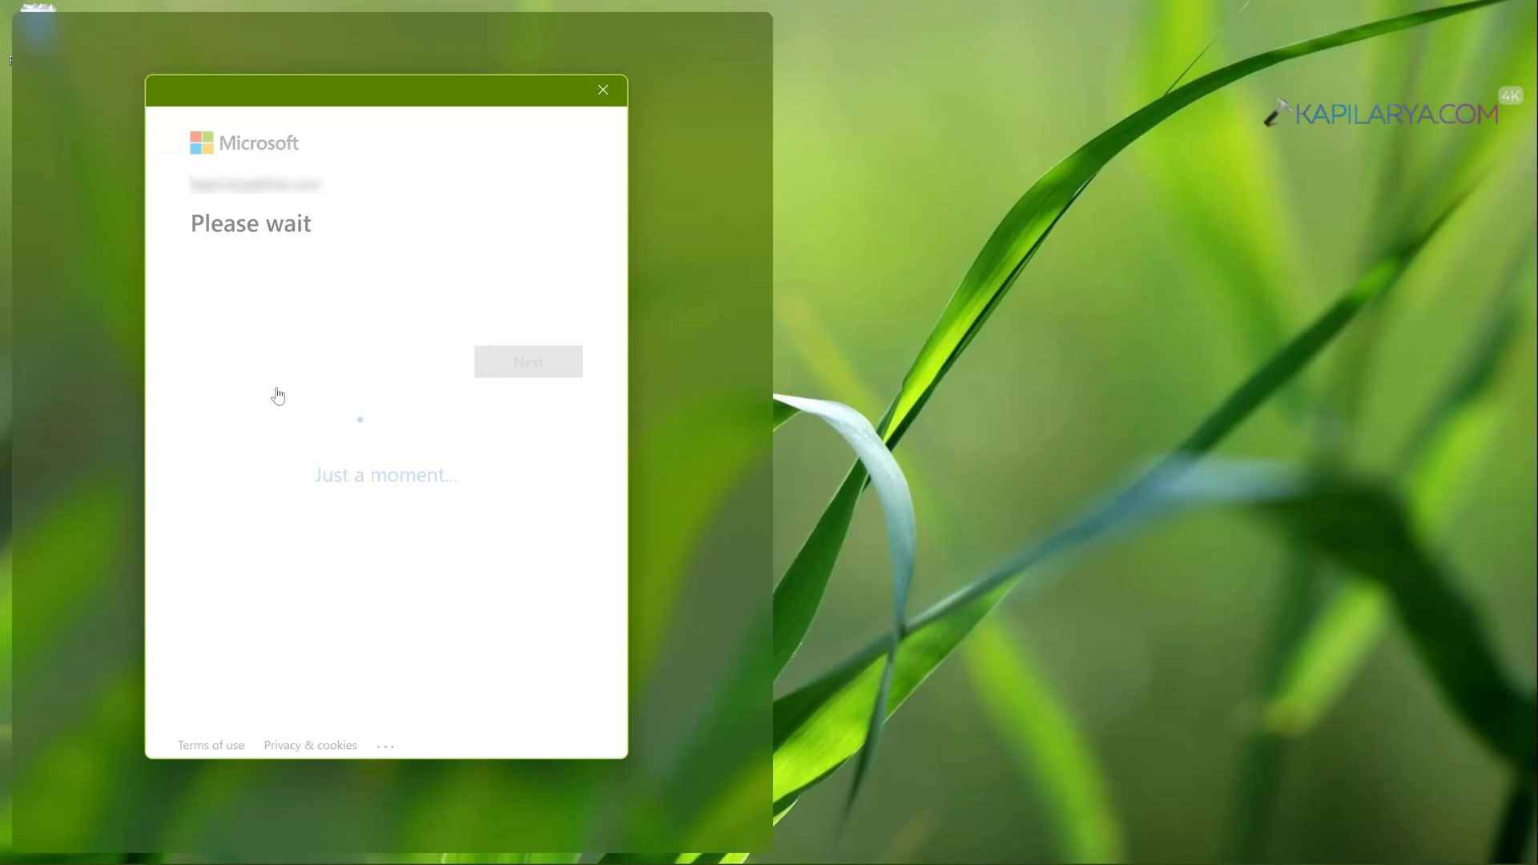
click(603, 89)
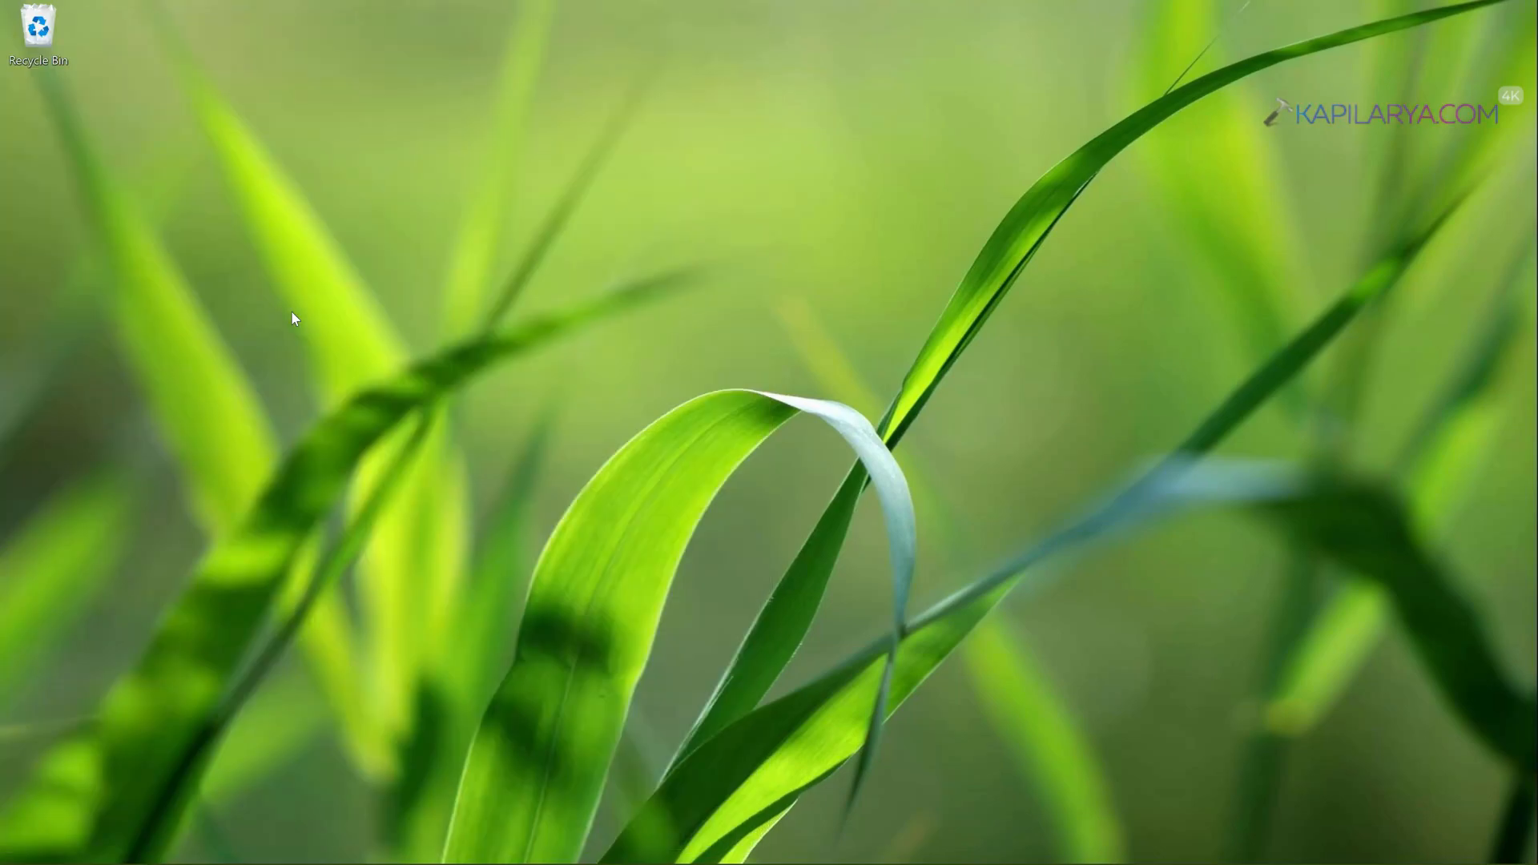
mouse_move(248, 782)
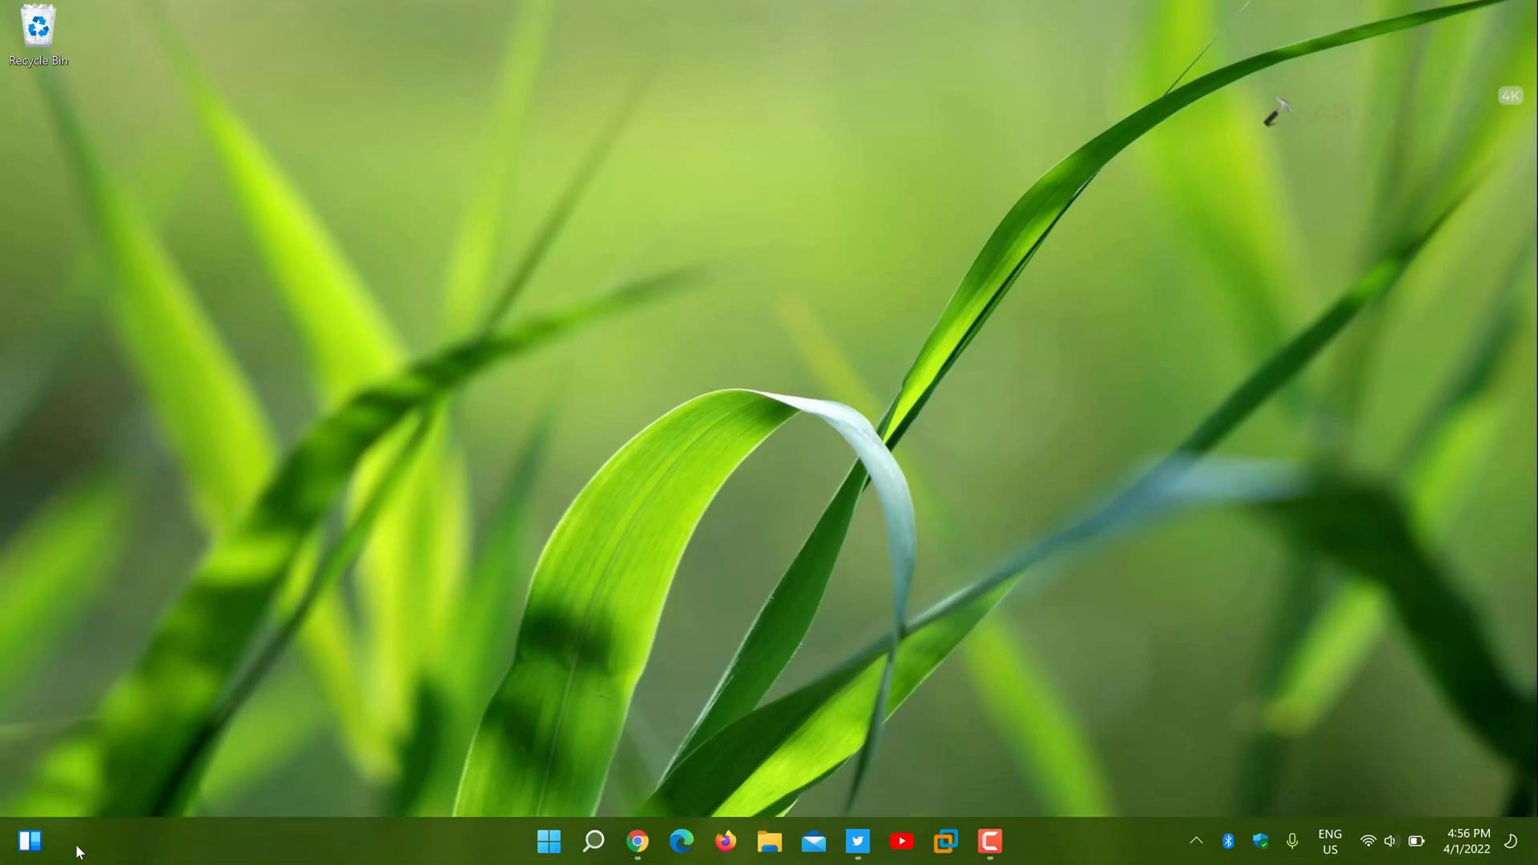
click(30, 839)
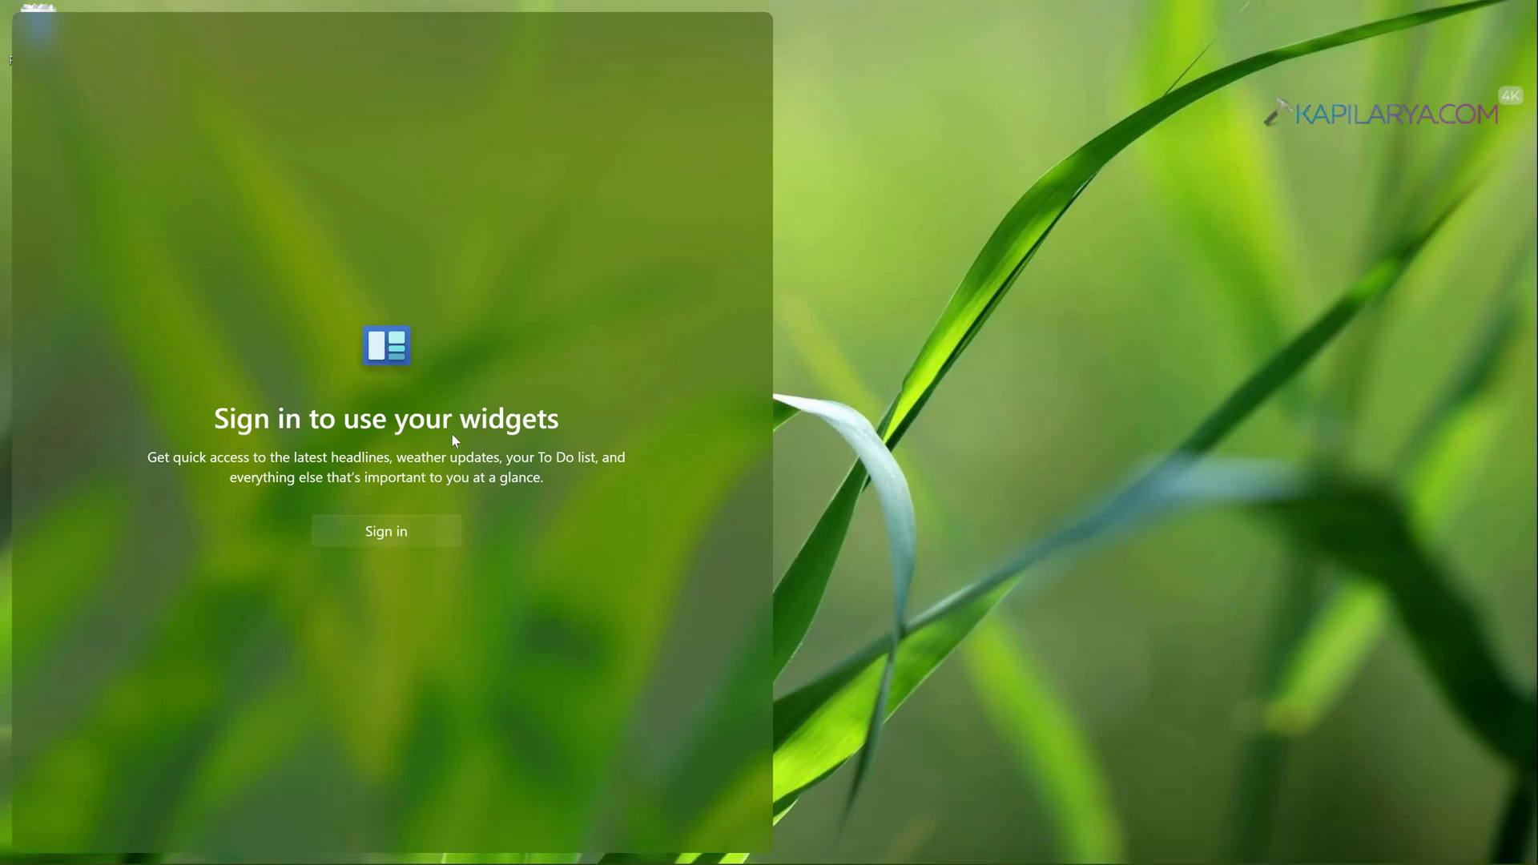
mouse_move(368, 547)
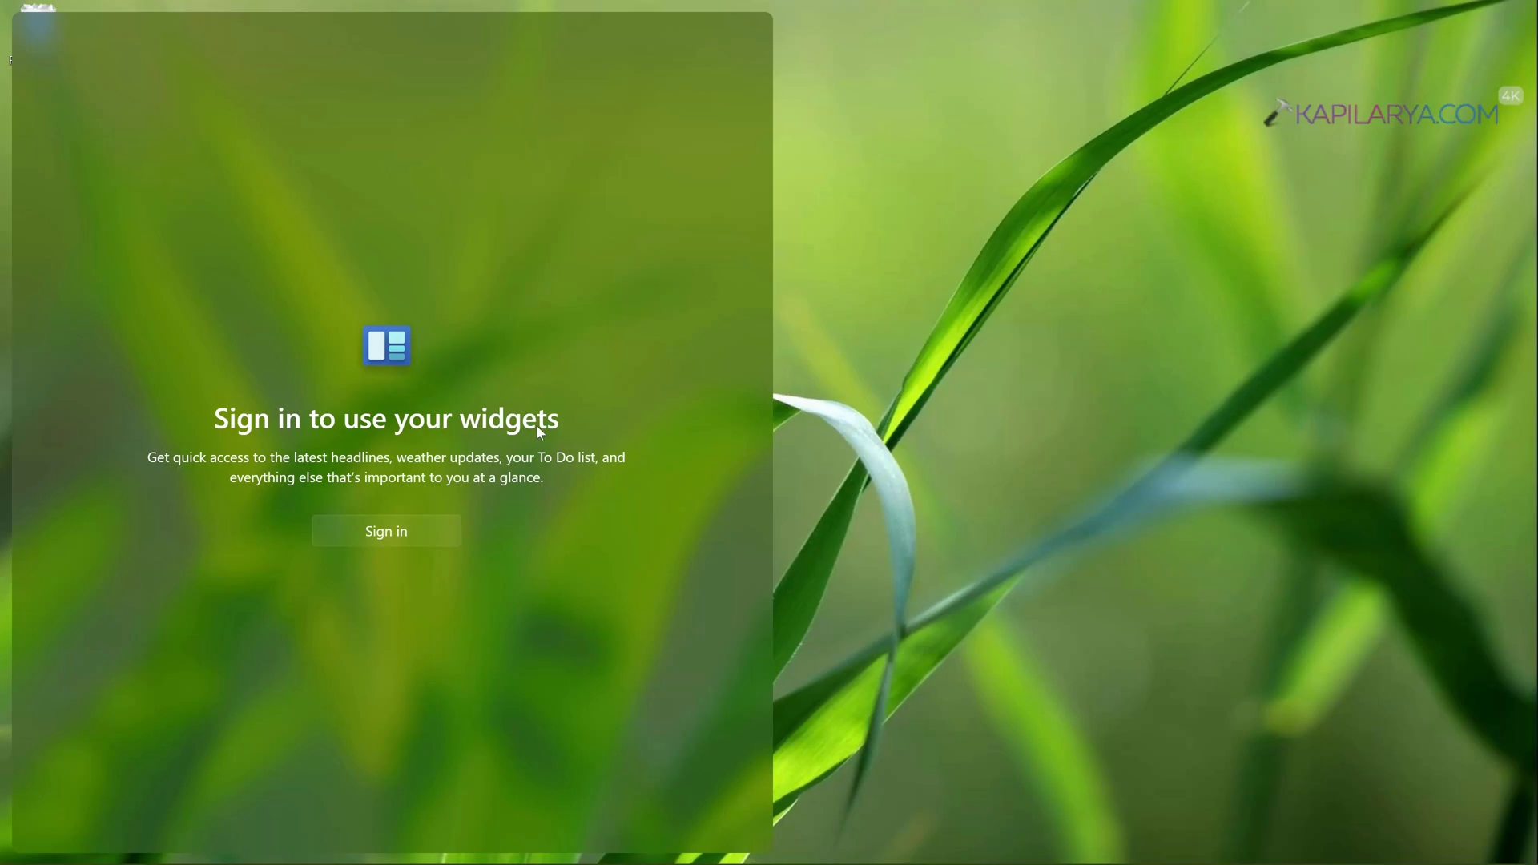
mouse_move(313, 579)
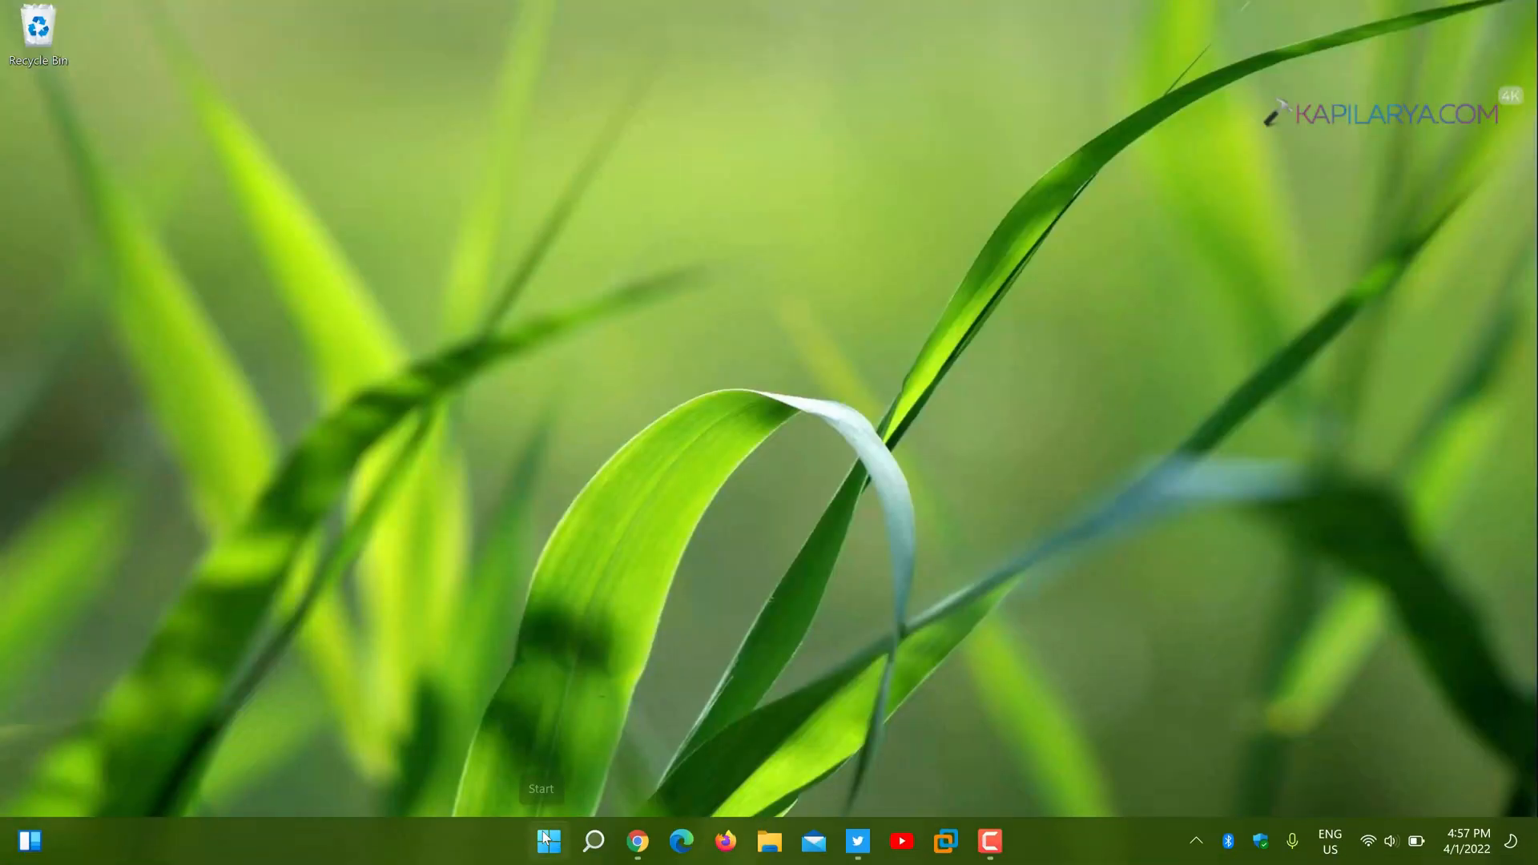
Step: Launch Command Prompt by running cmd from the Start menu's Run box
right_click(546, 837)
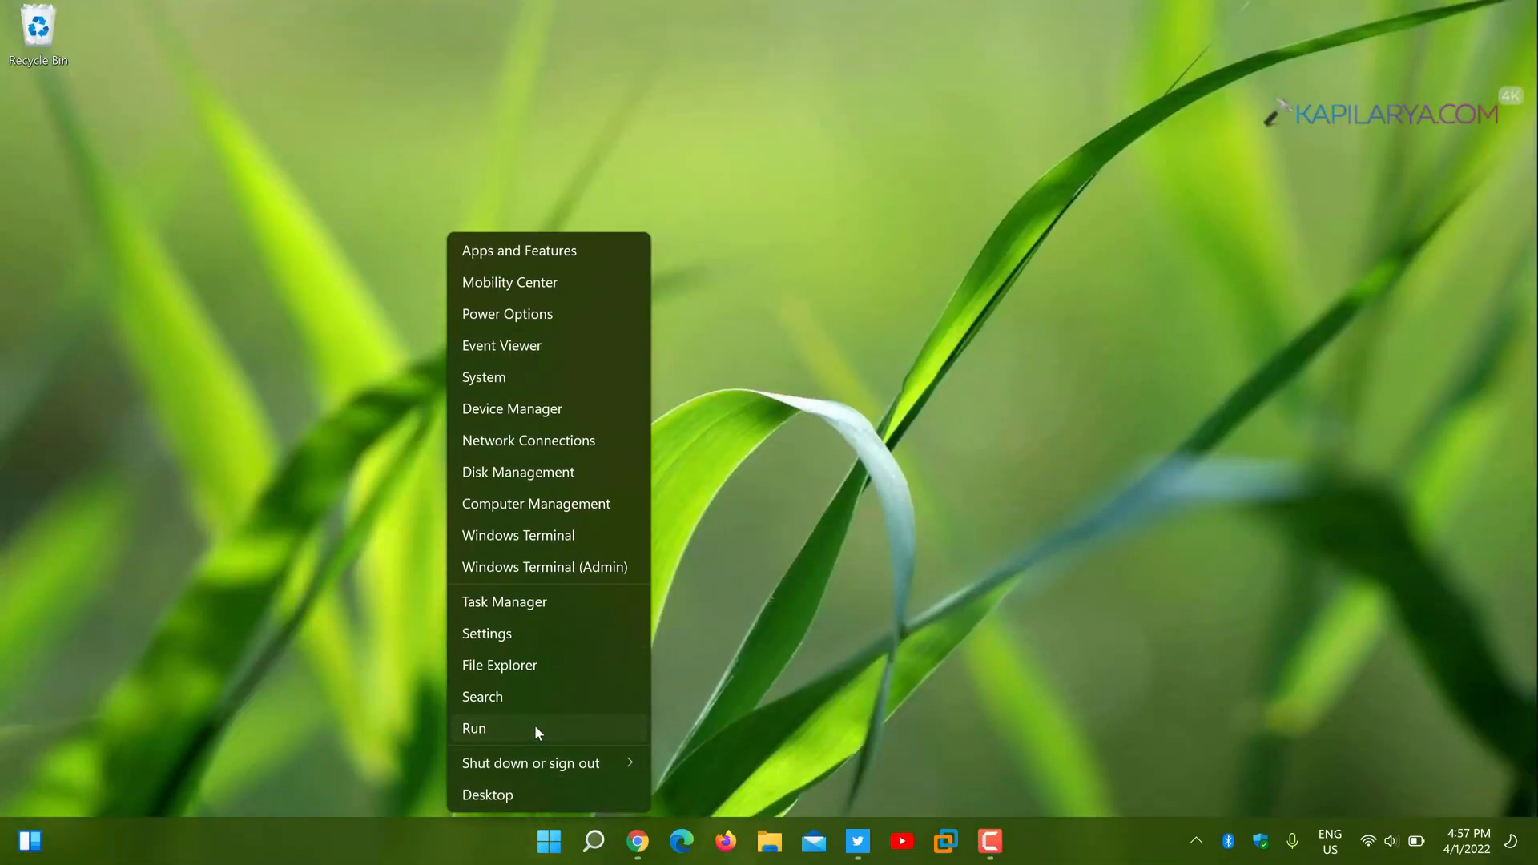
click(473, 728)
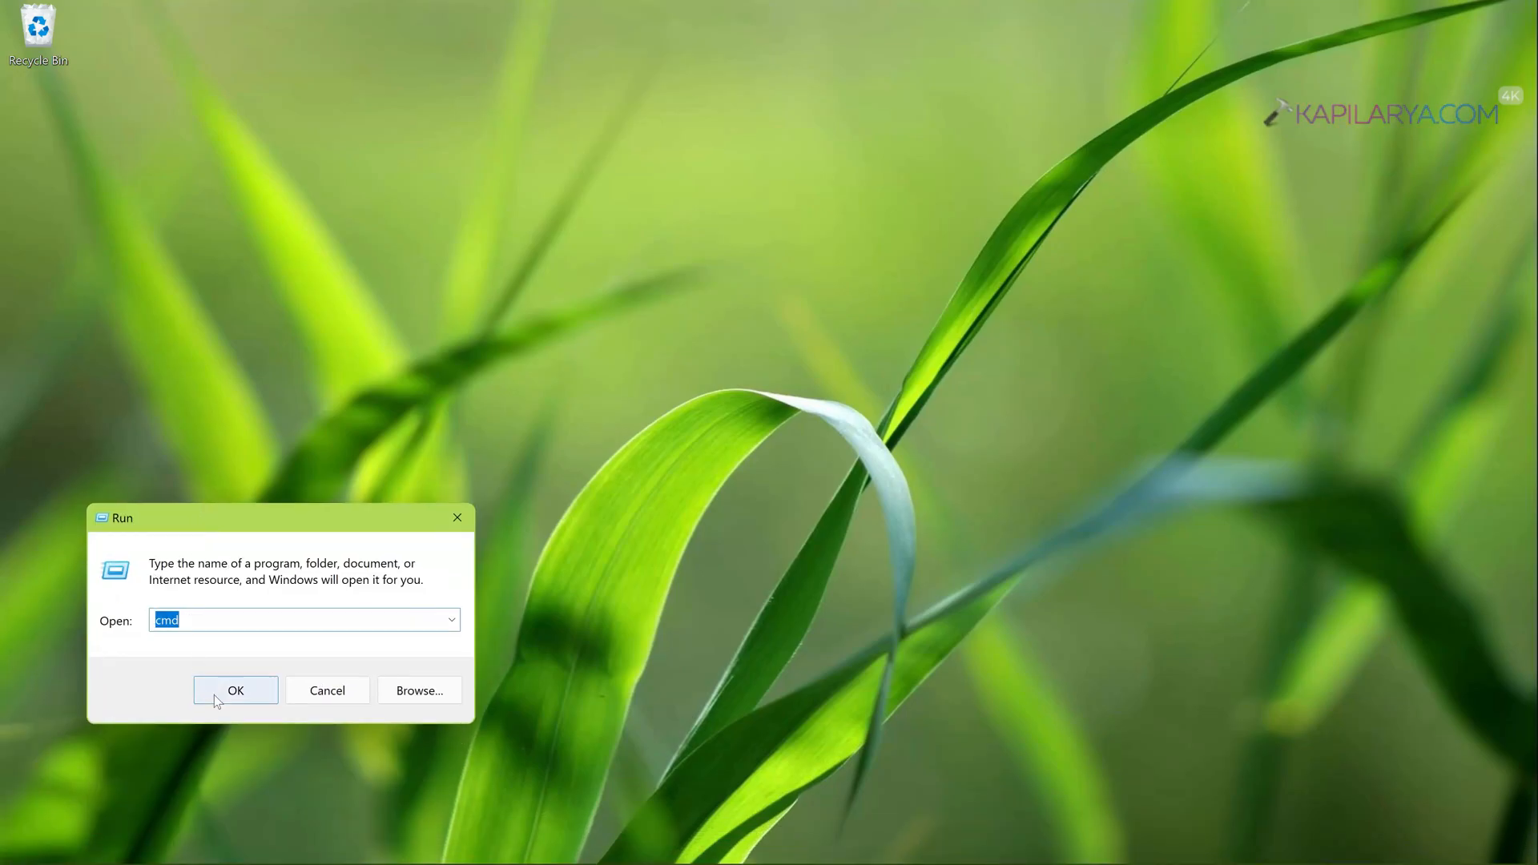
click(235, 689)
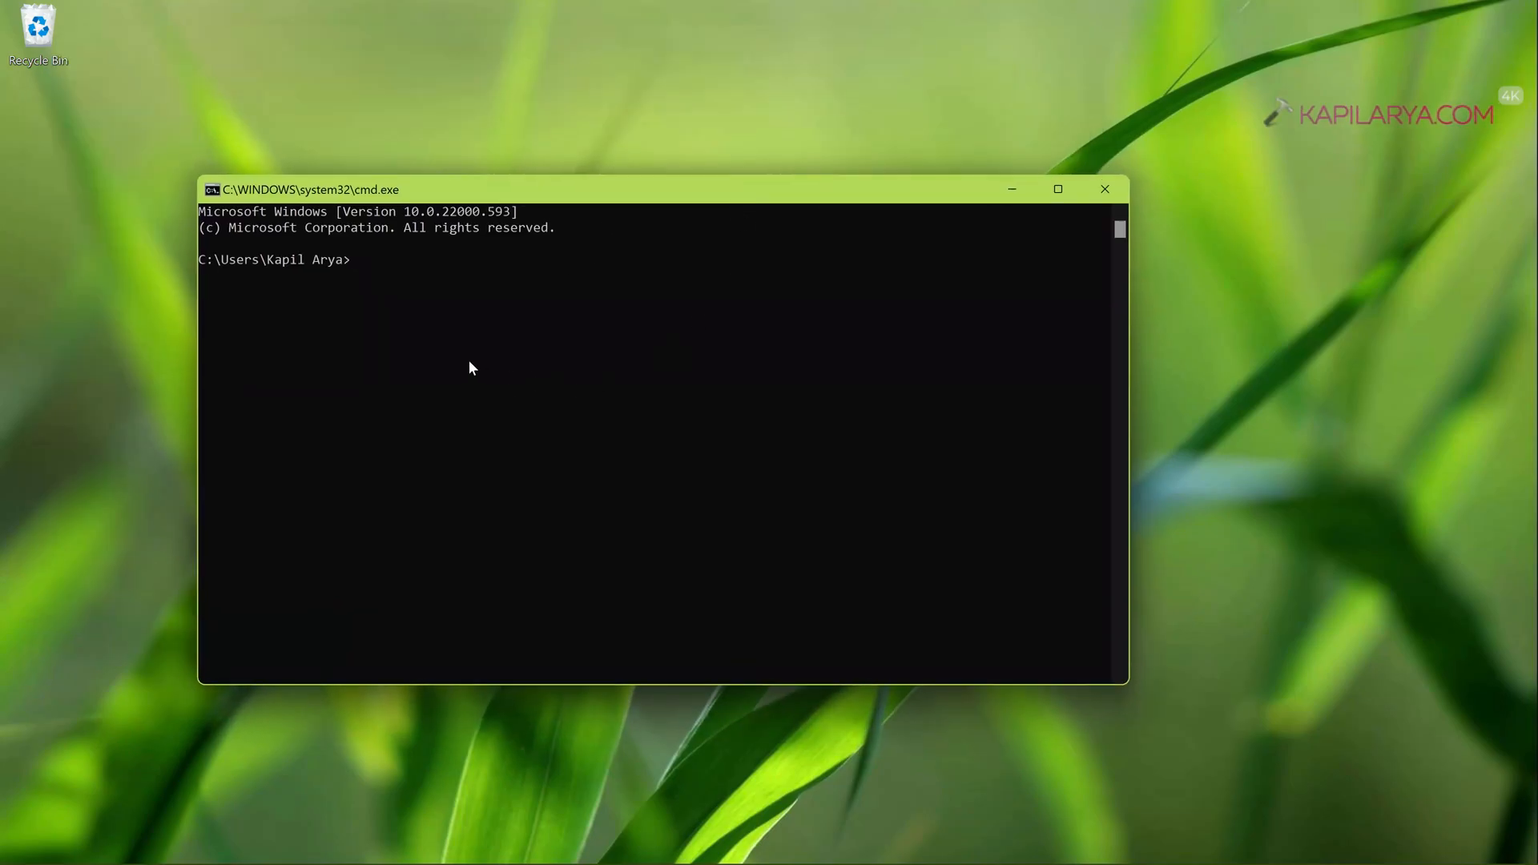
Step: Uninstall the Windows Web Experience Pack with winget, then close Command Prompt
text(winget uninstall "windows web experience pack")
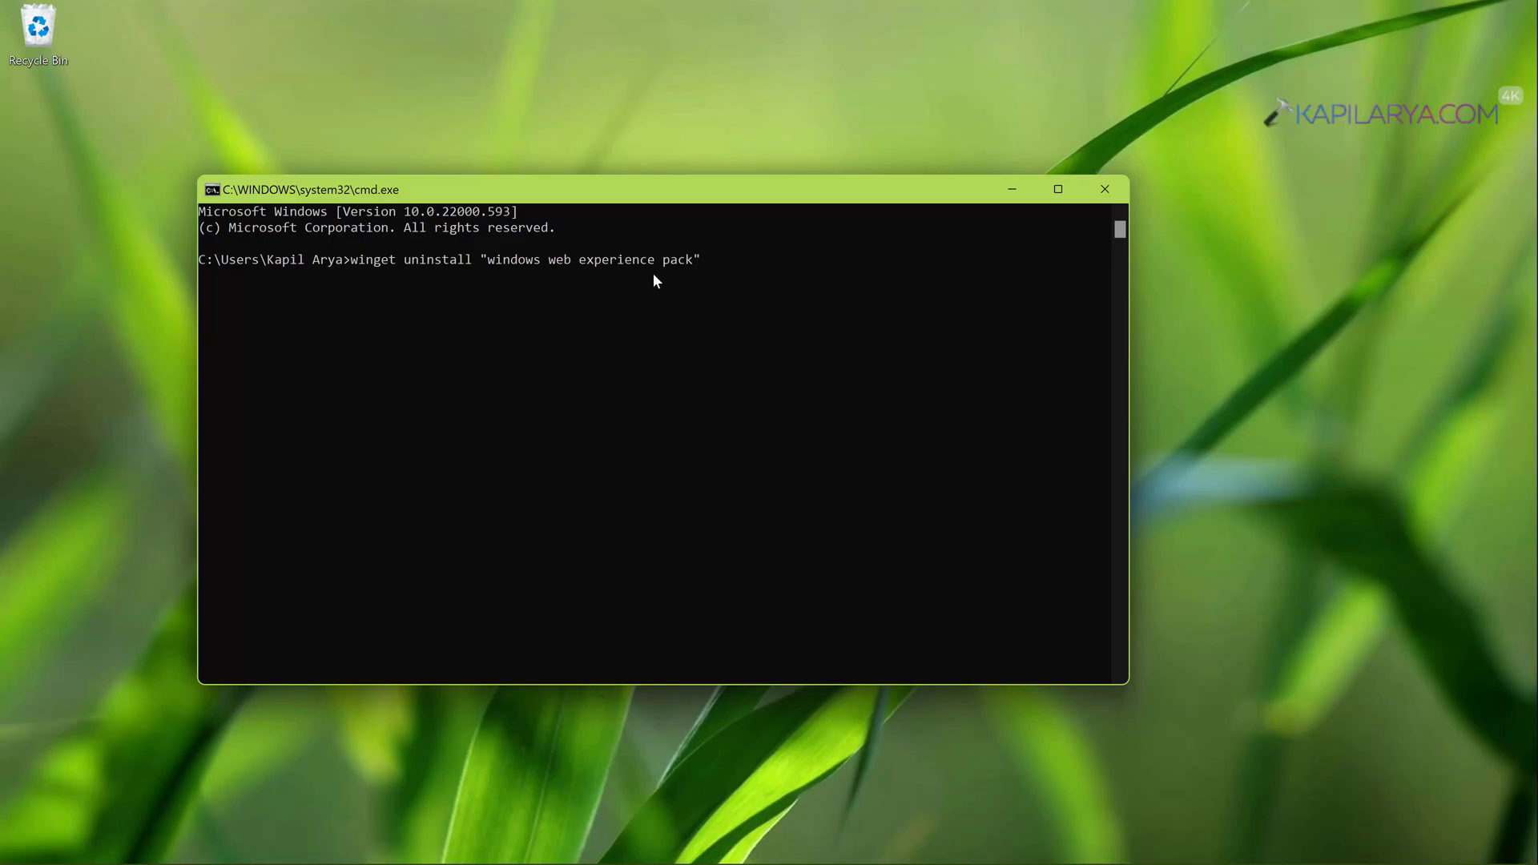
mouse_move(769, 284)
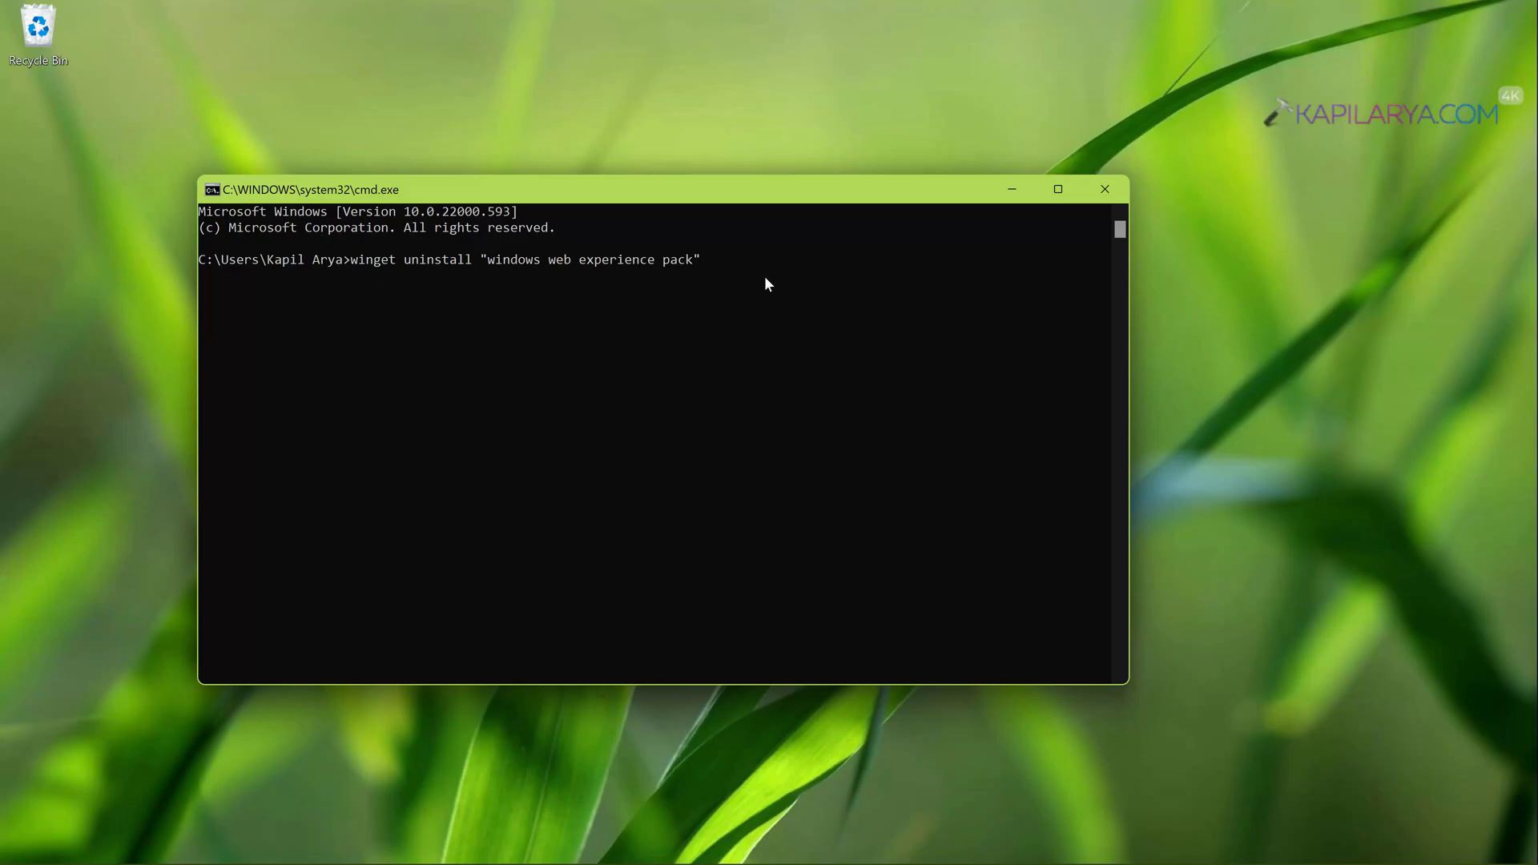
key(Enter)
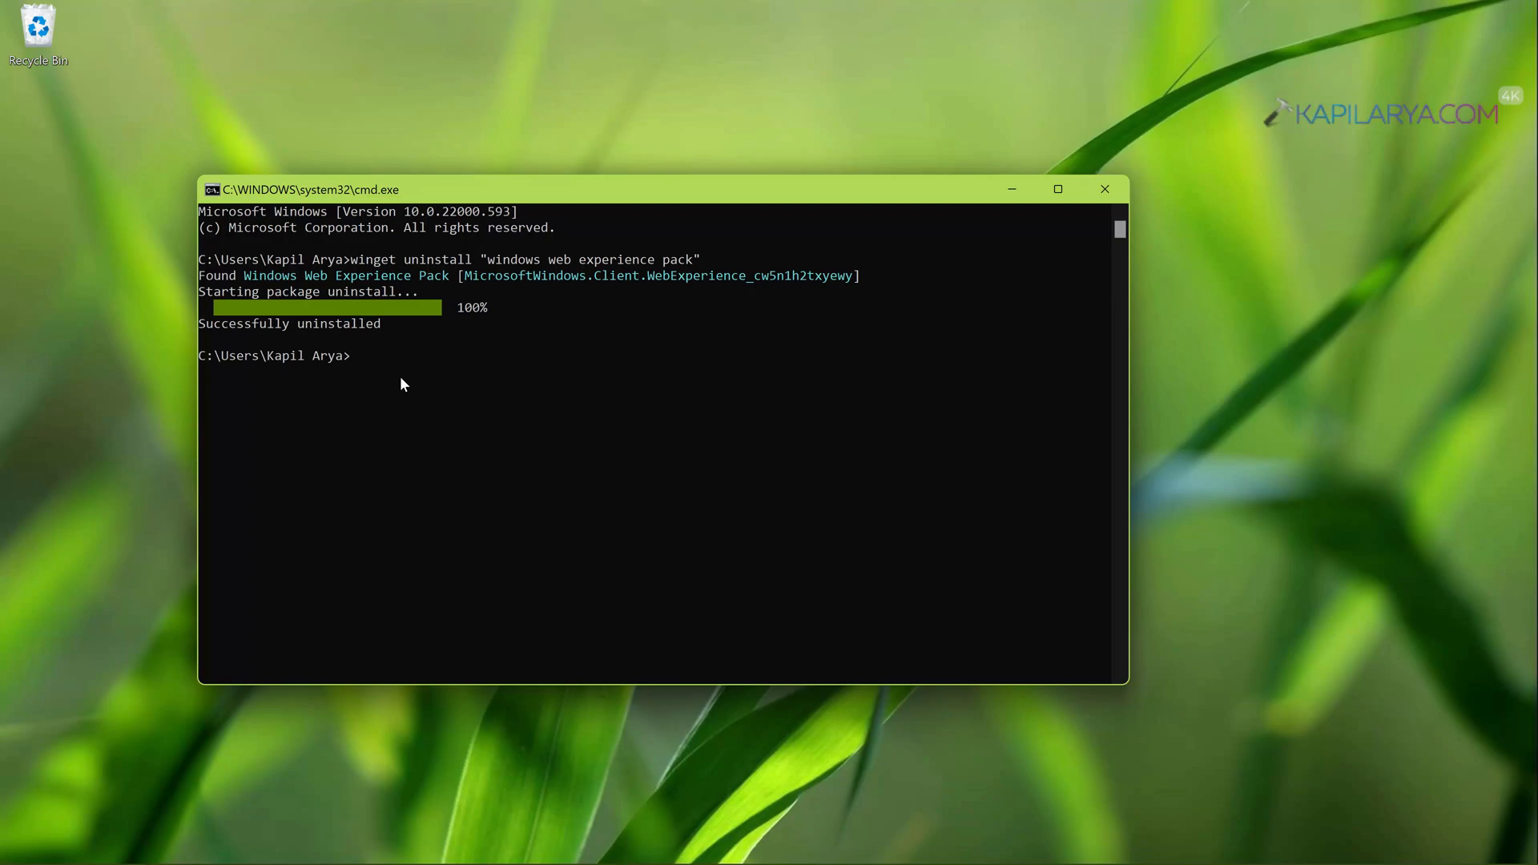
mouse_move(390, 327)
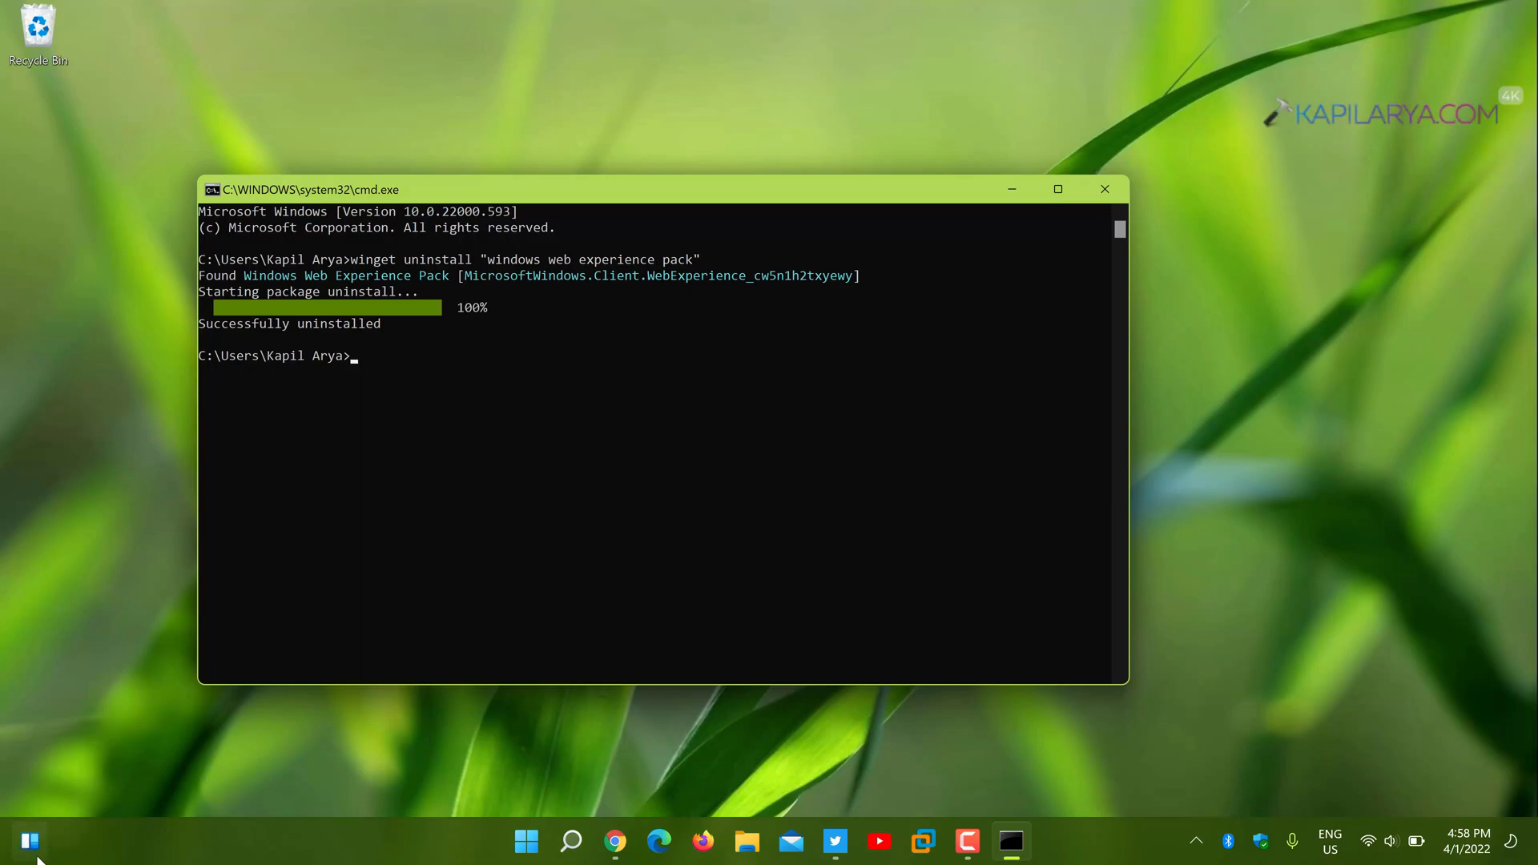
mouse_move(426, 624)
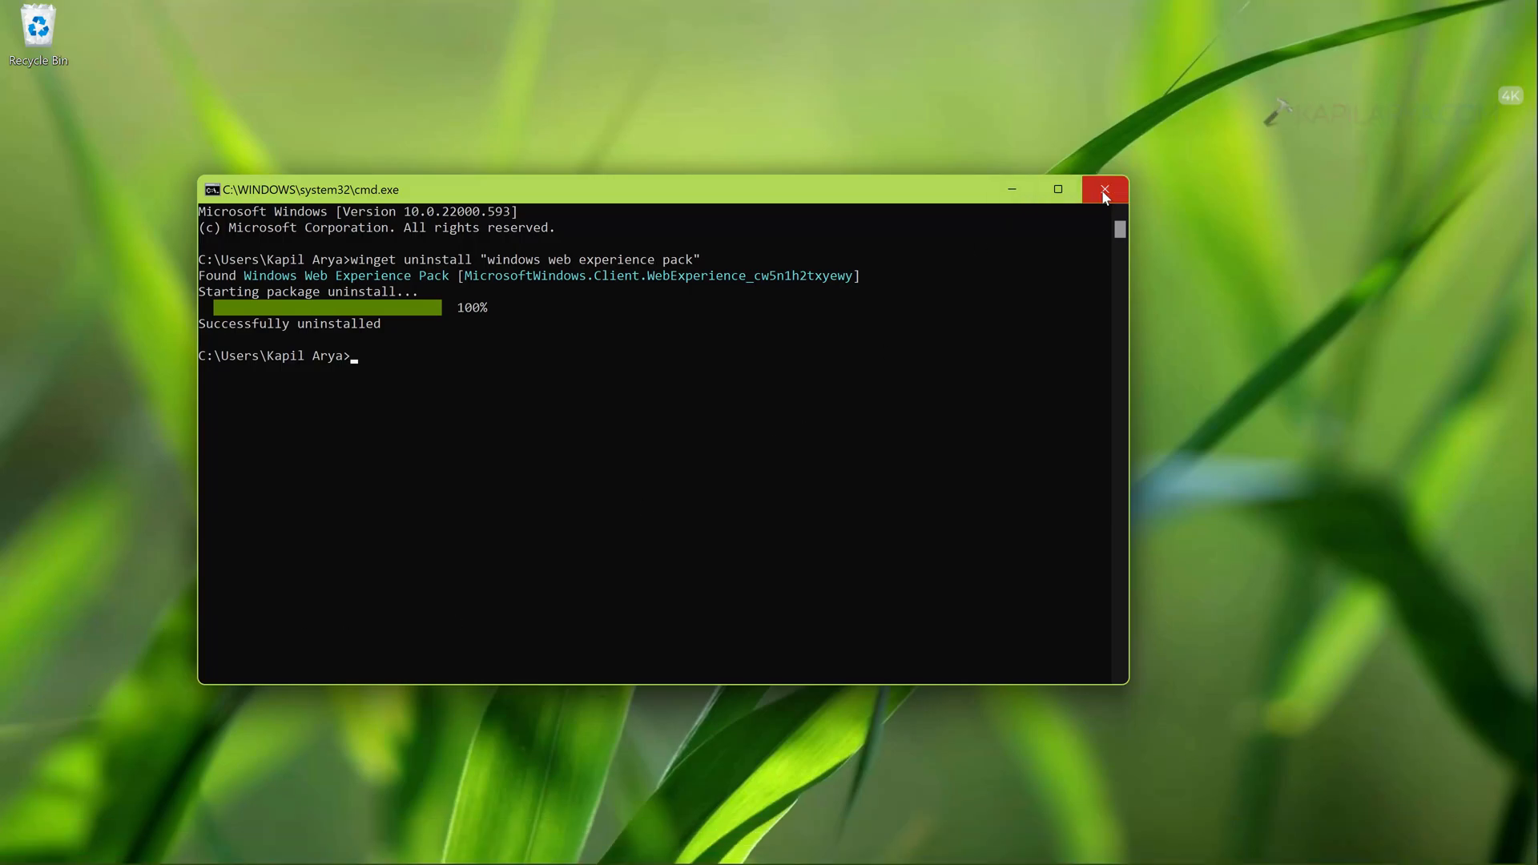
click(1105, 190)
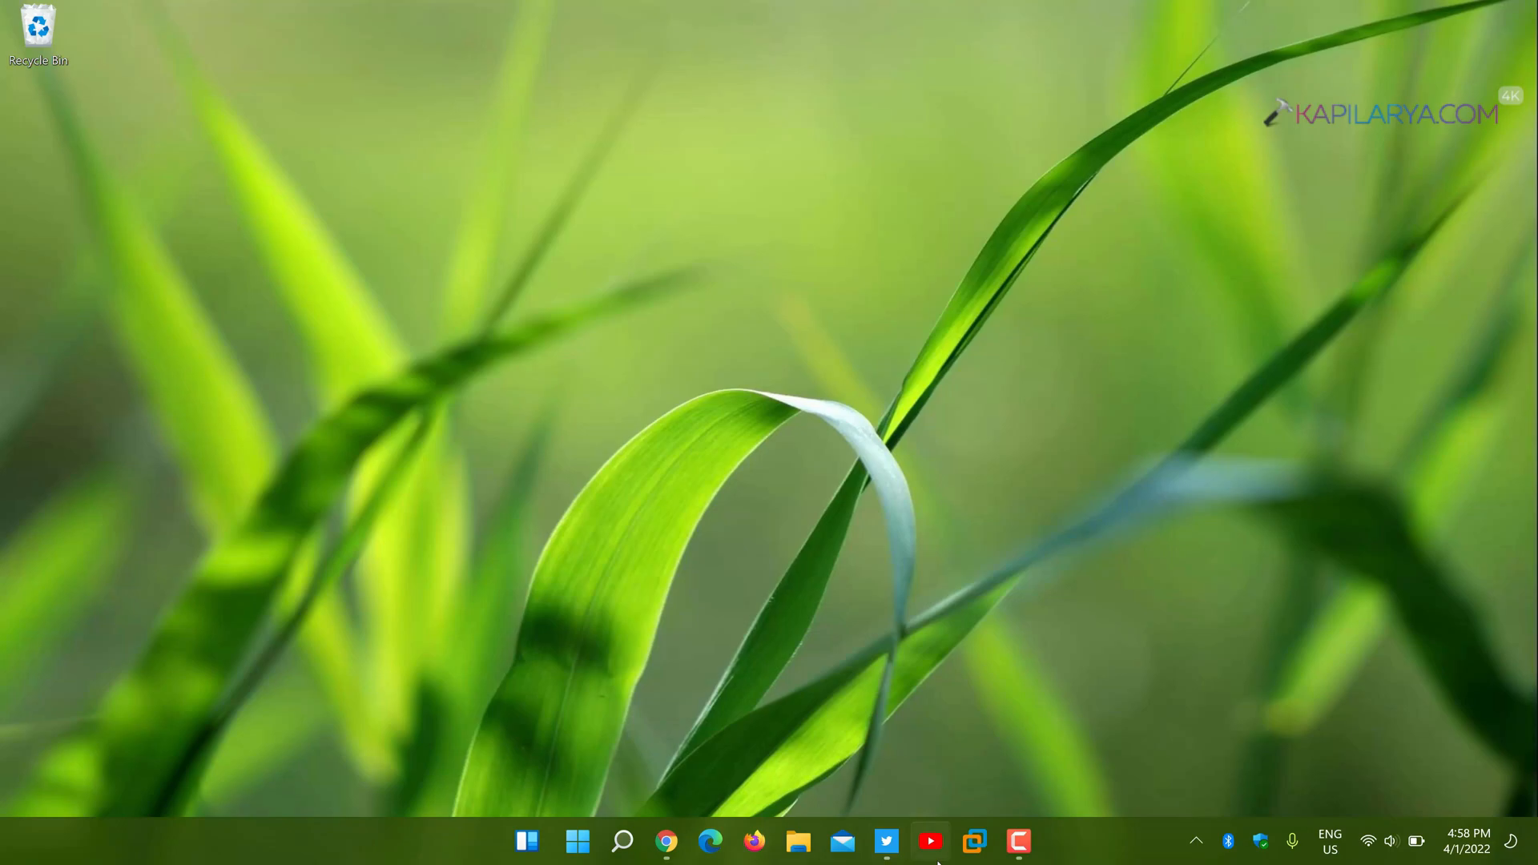
Step: Search Microsoft Store for Windows Web Experience Pack and open its listing page
click(577, 839)
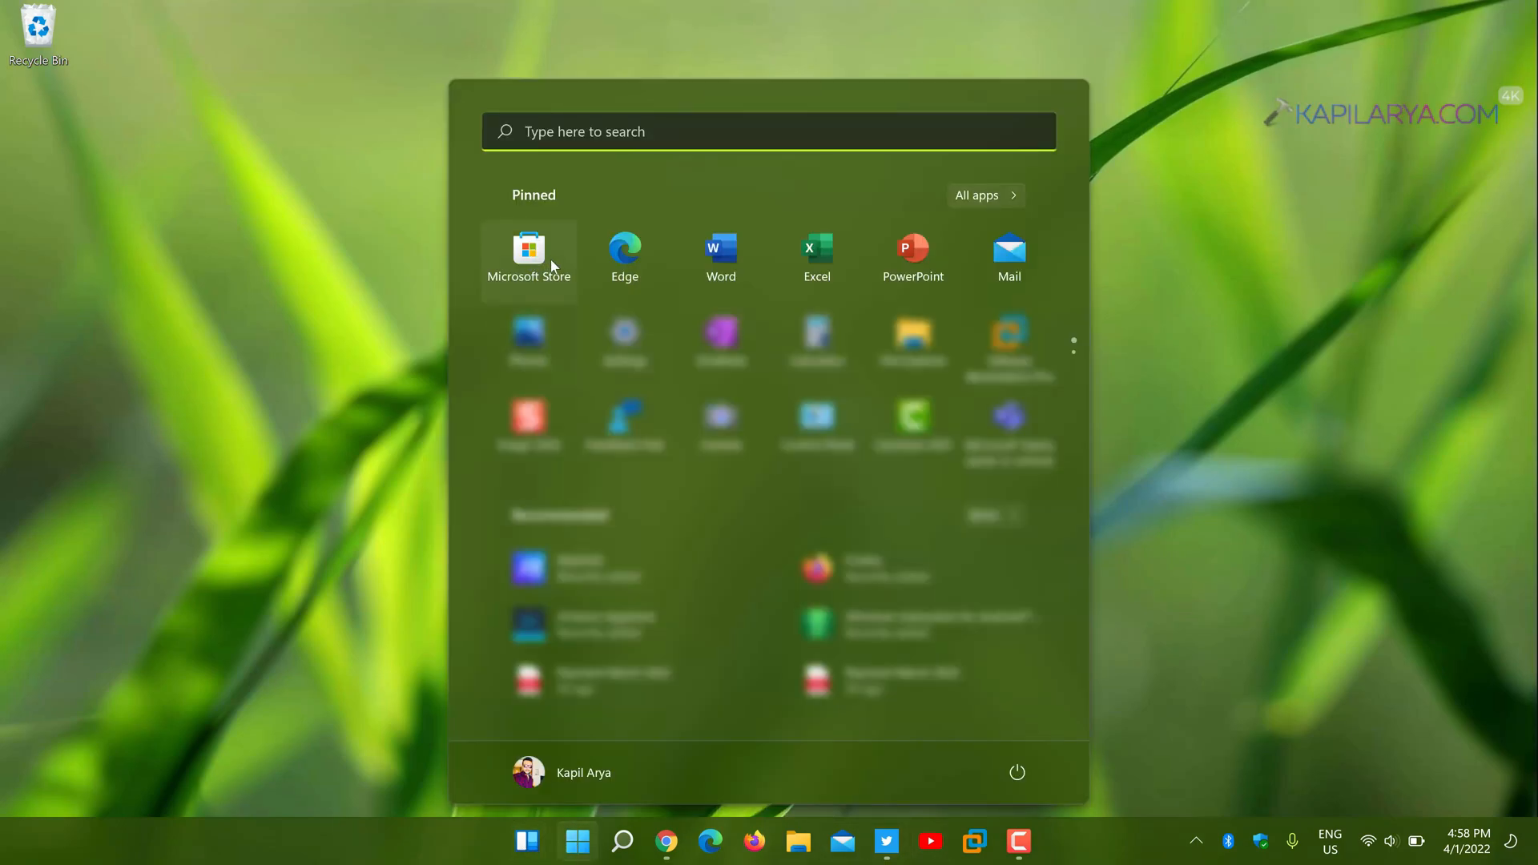
click(529, 248)
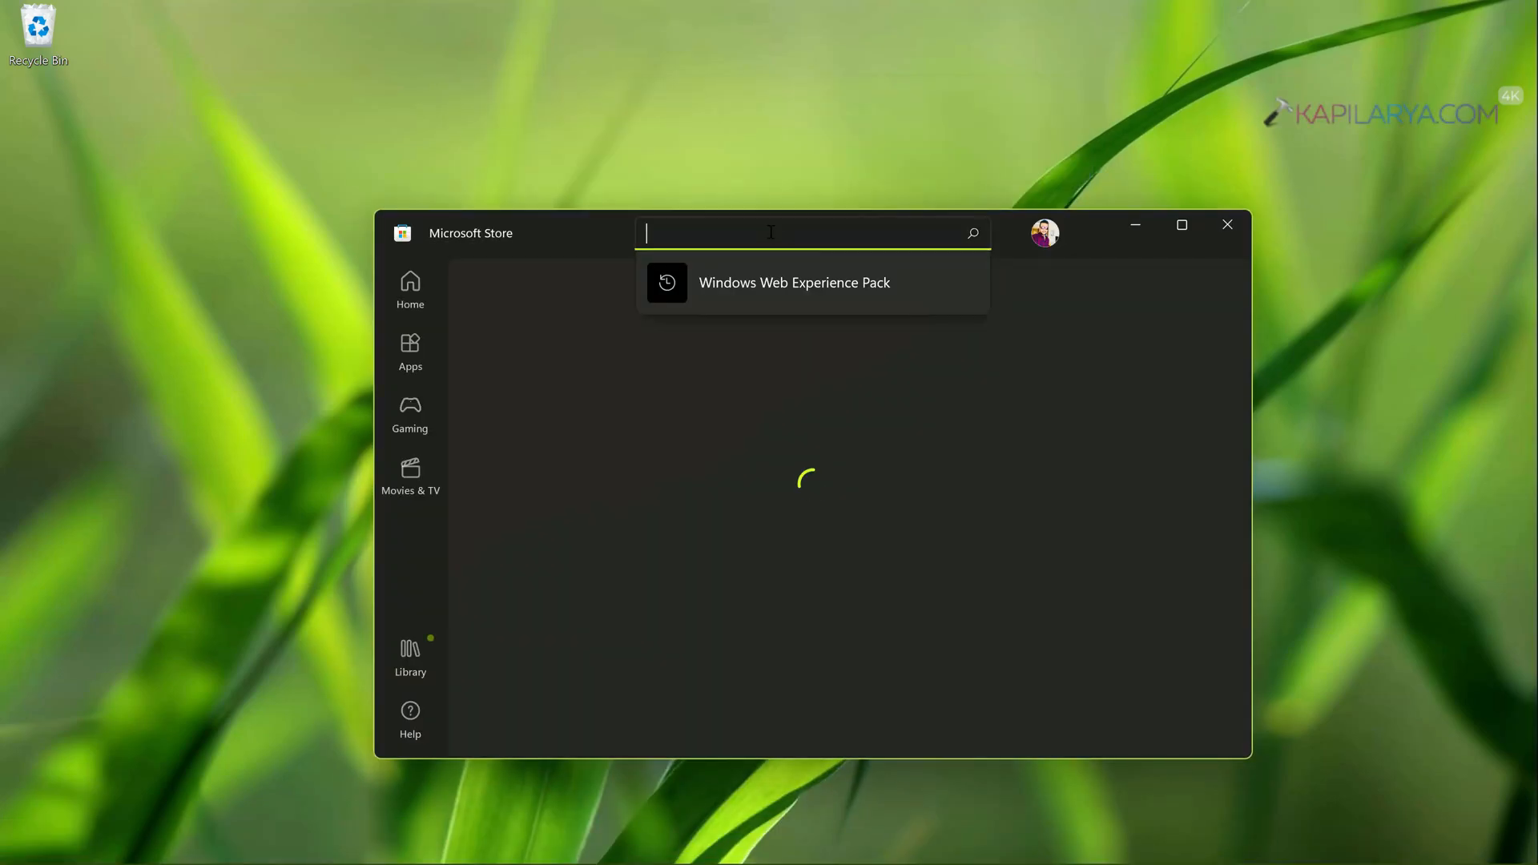
click(794, 283)
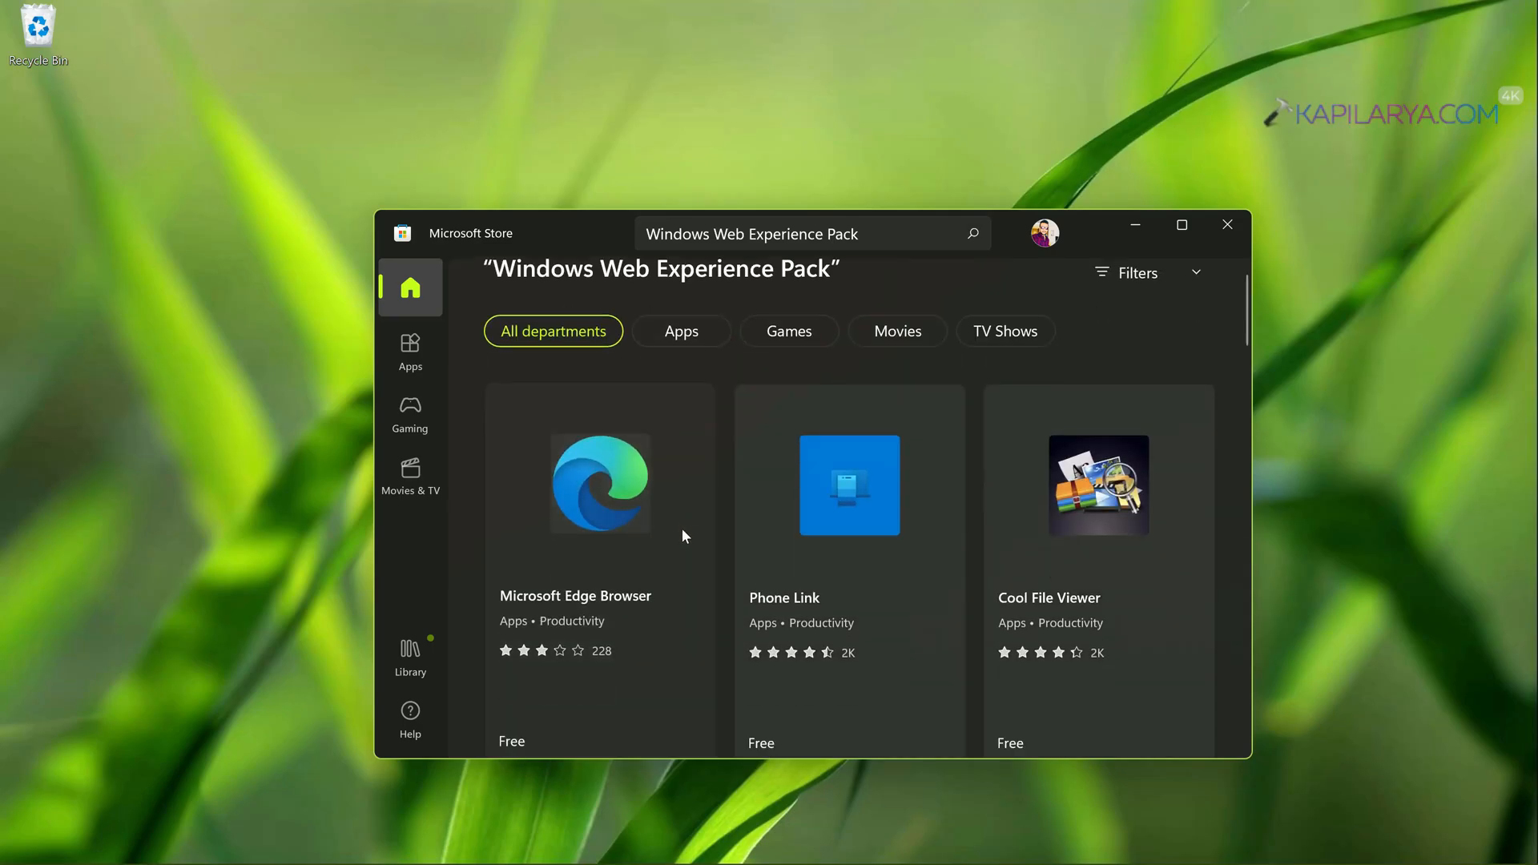
scroll(down, 3)
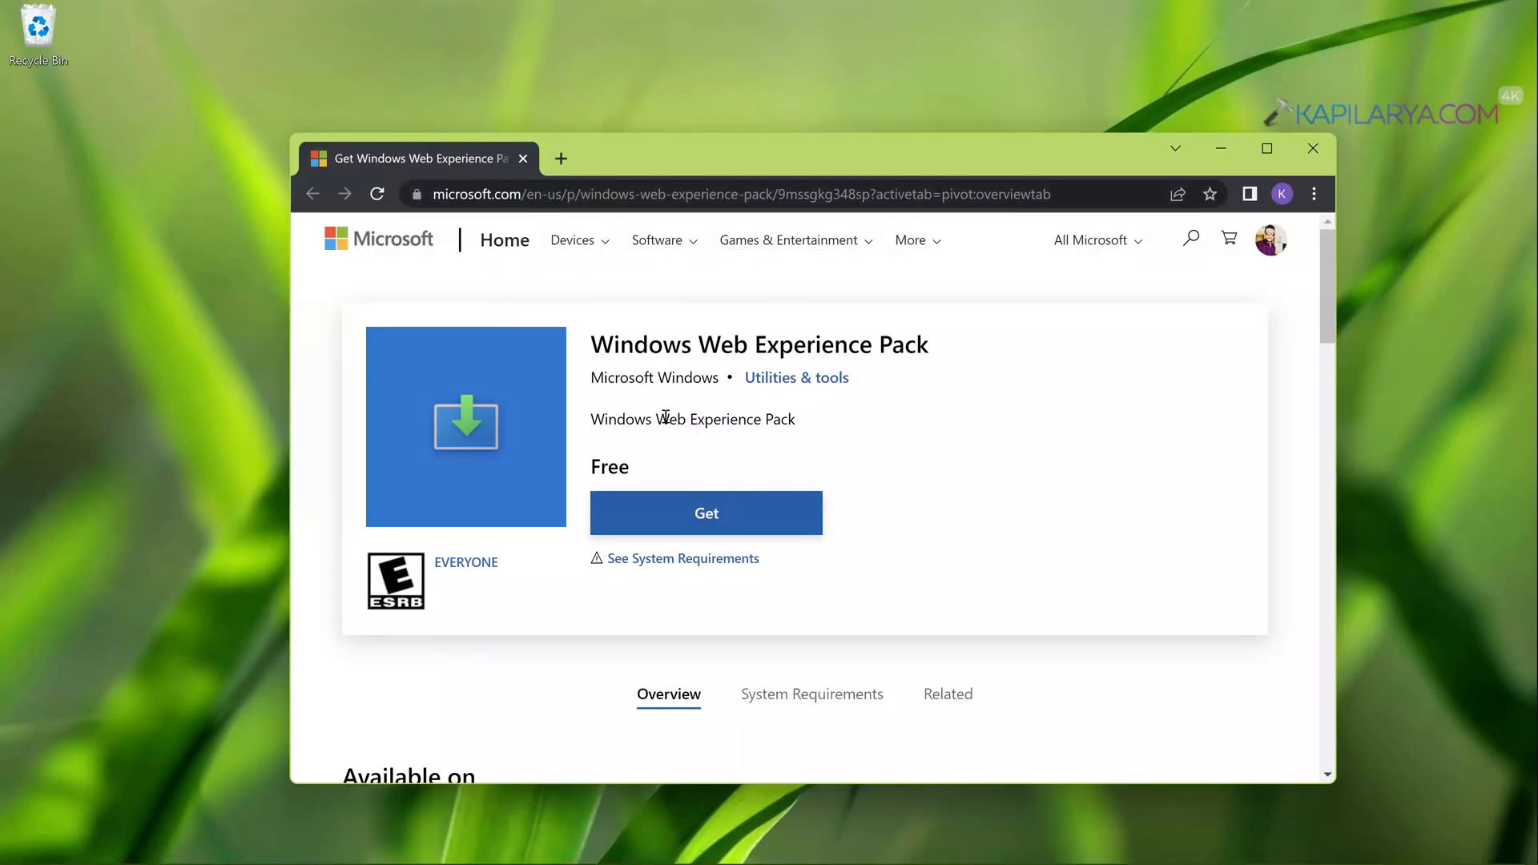
click(706, 512)
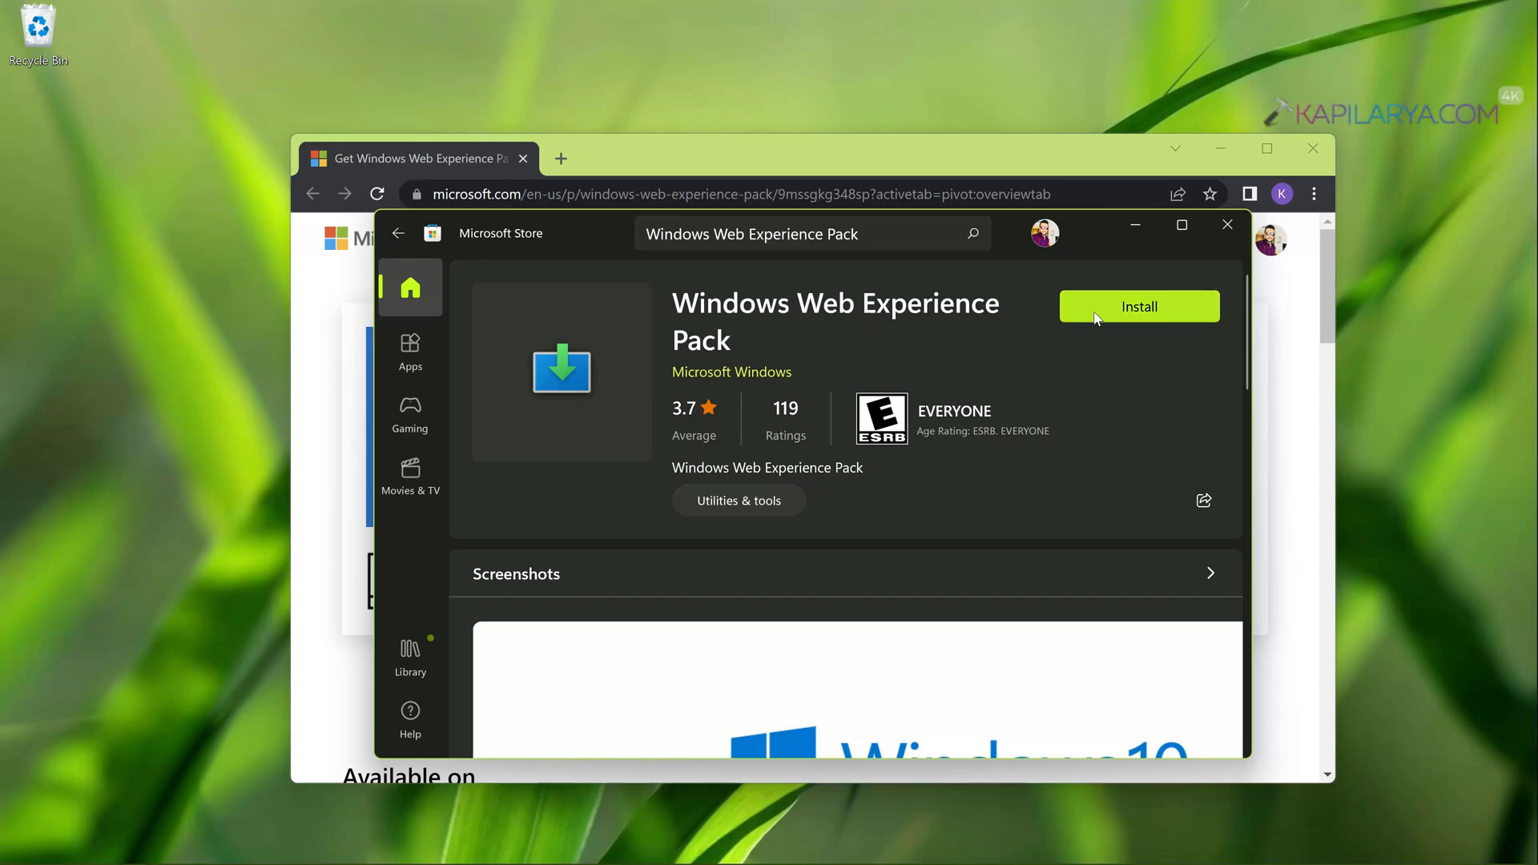
Step: Install the Windows Web Experience Pack, then close the Store and the browser page
click(1140, 306)
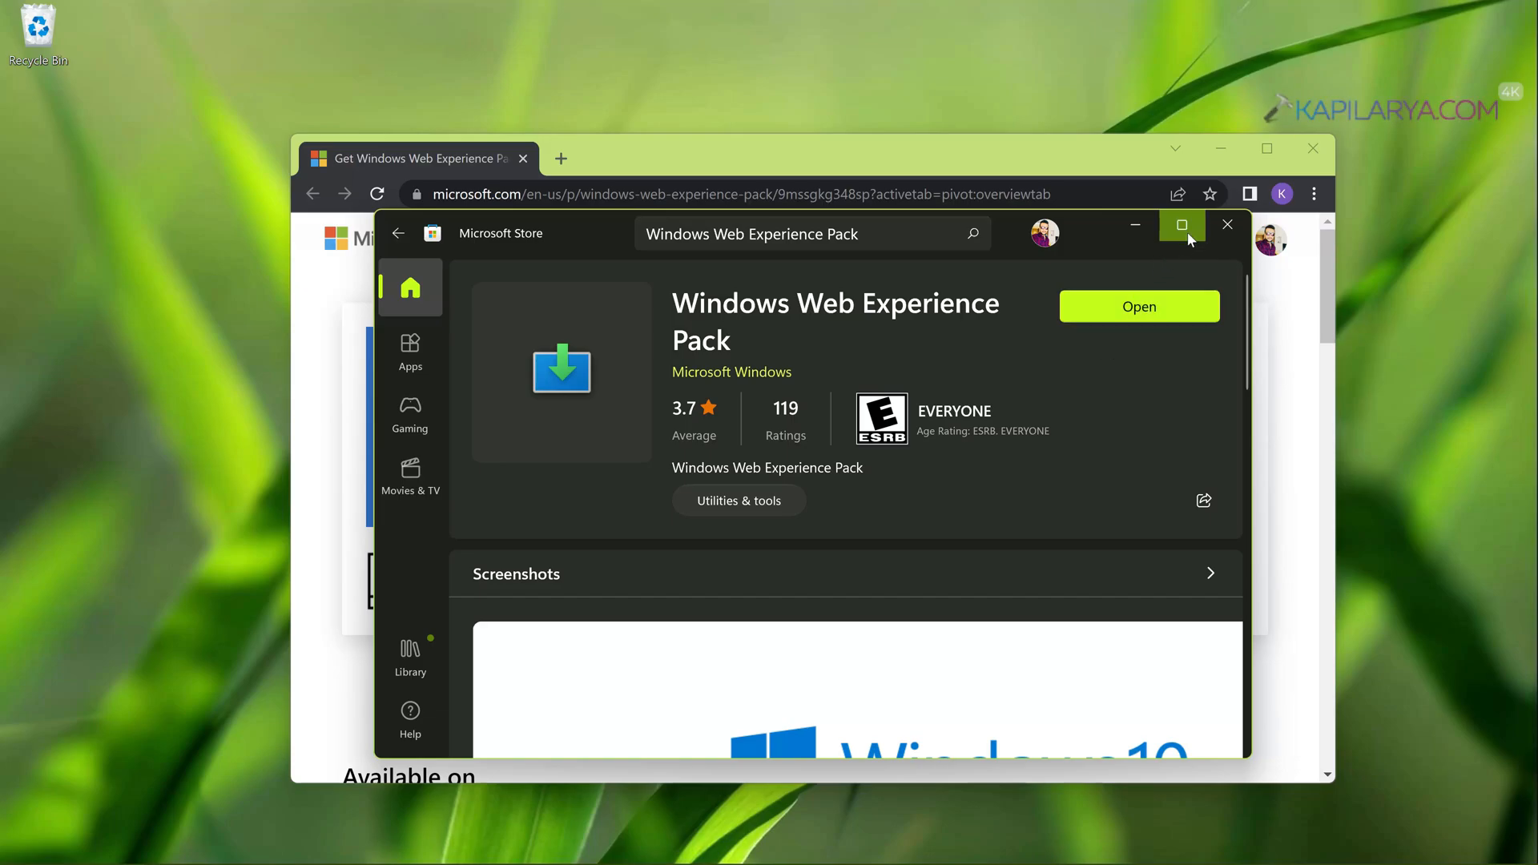
click(1181, 224)
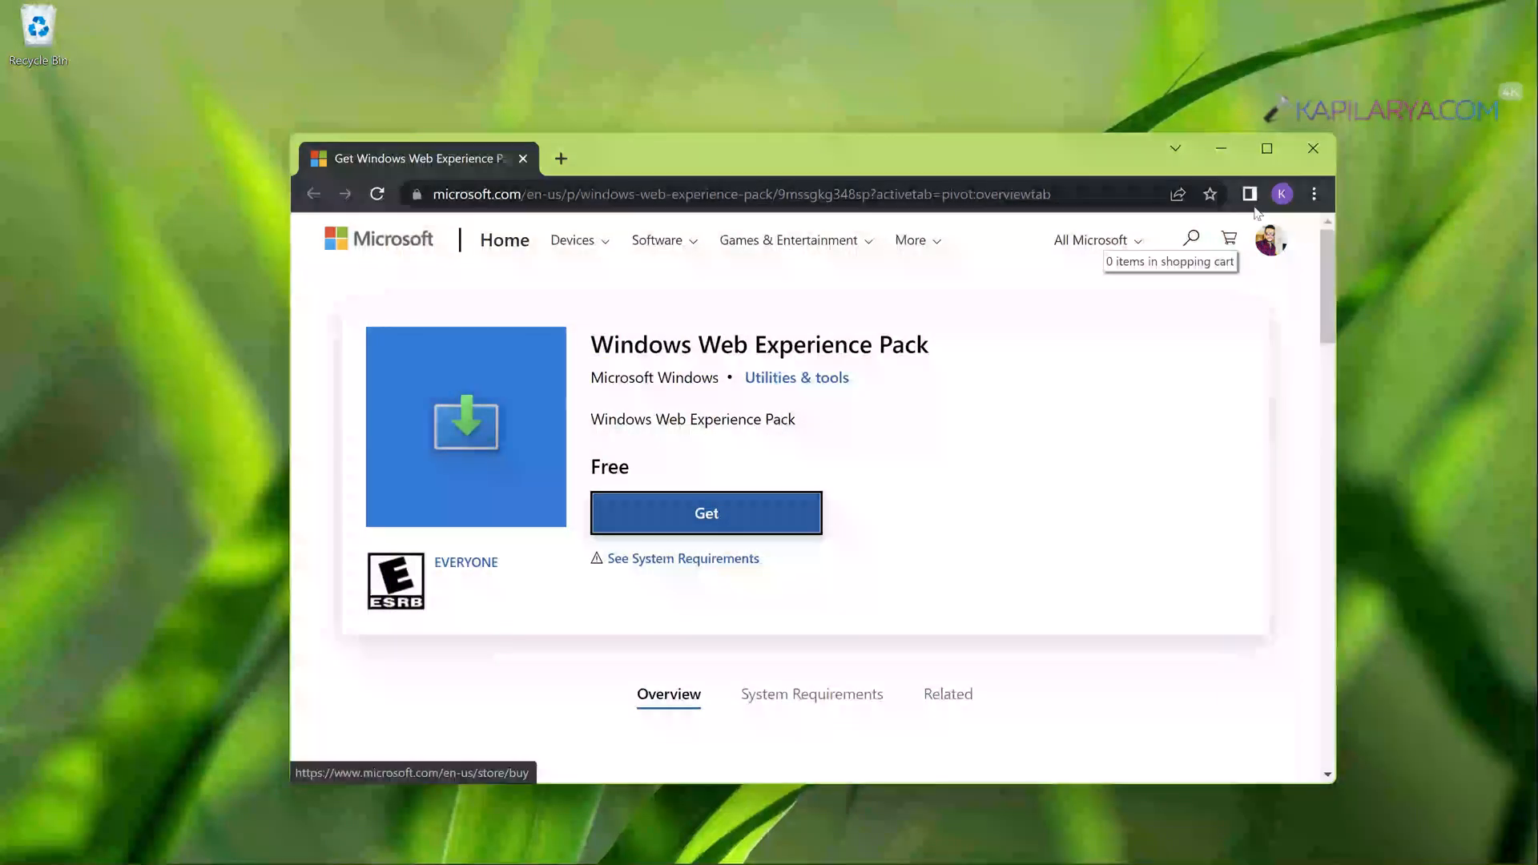
click(1313, 149)
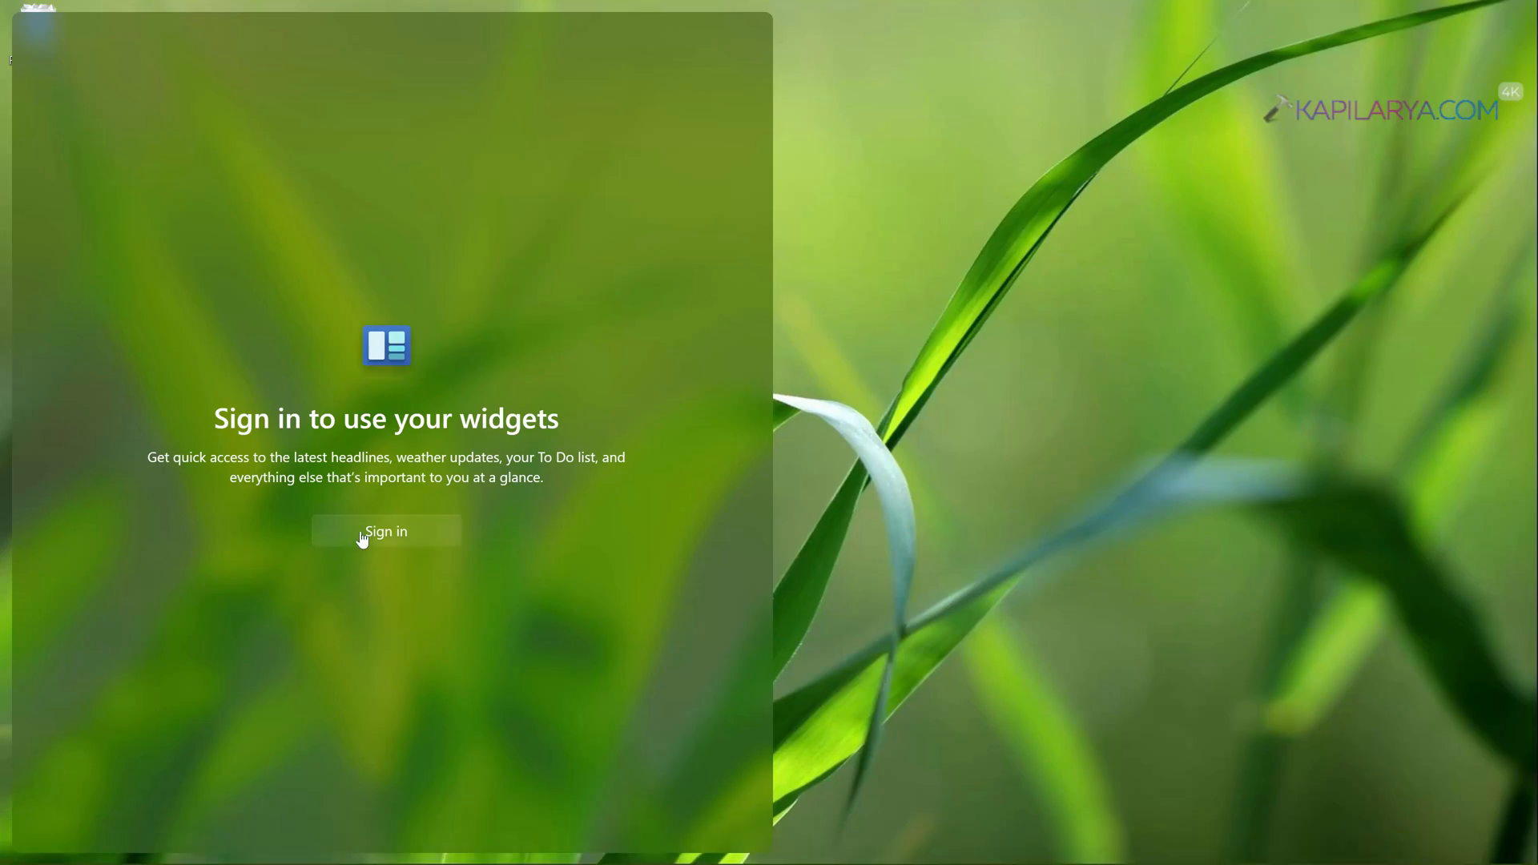
Step: Sign in to widgets with the Microsoft account email and password, confirming Windows Hello
click(386, 531)
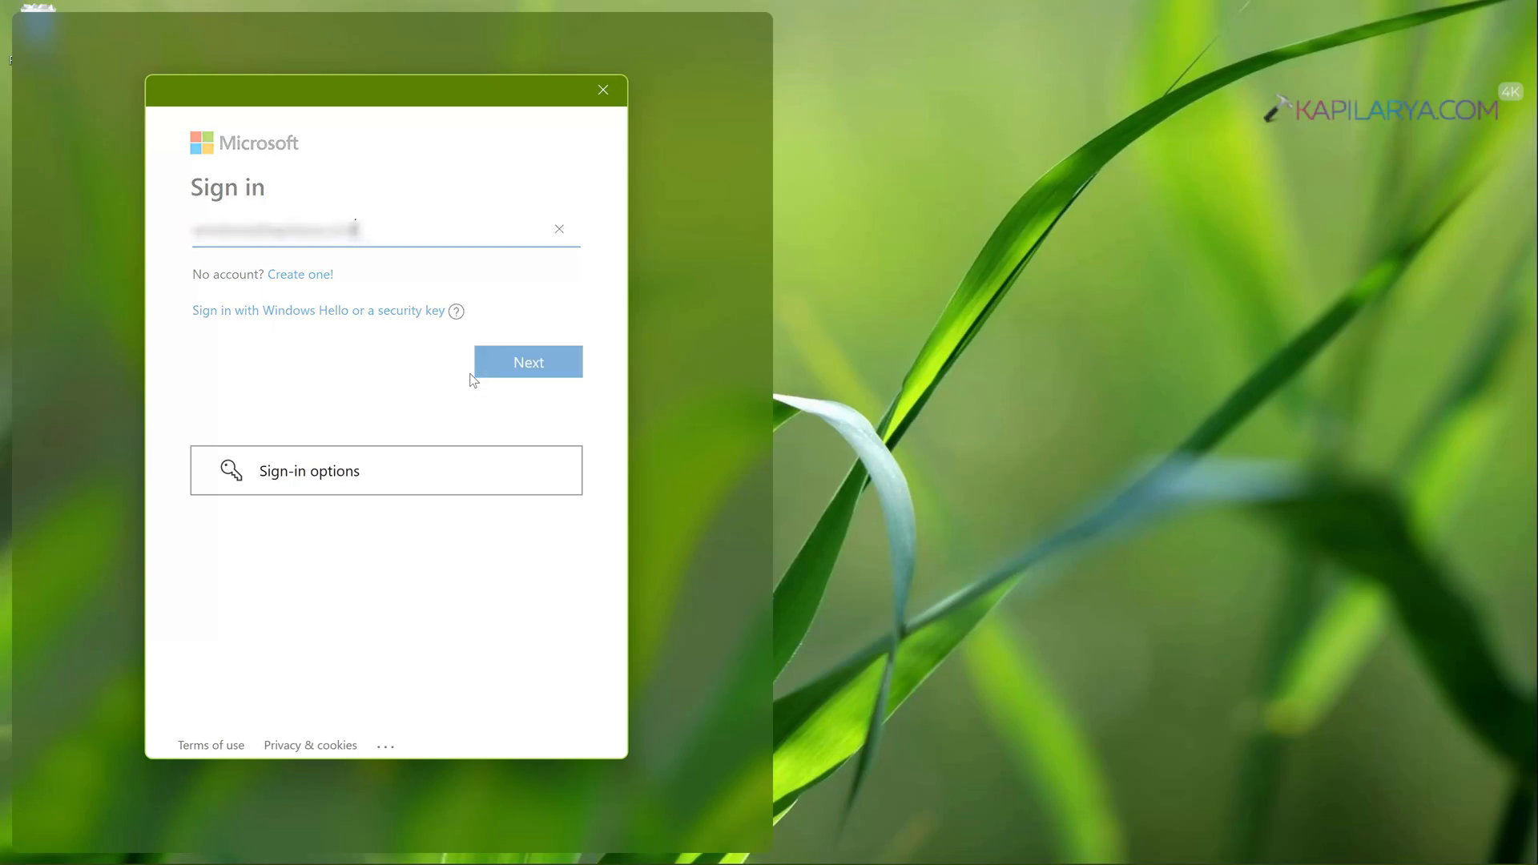
click(528, 362)
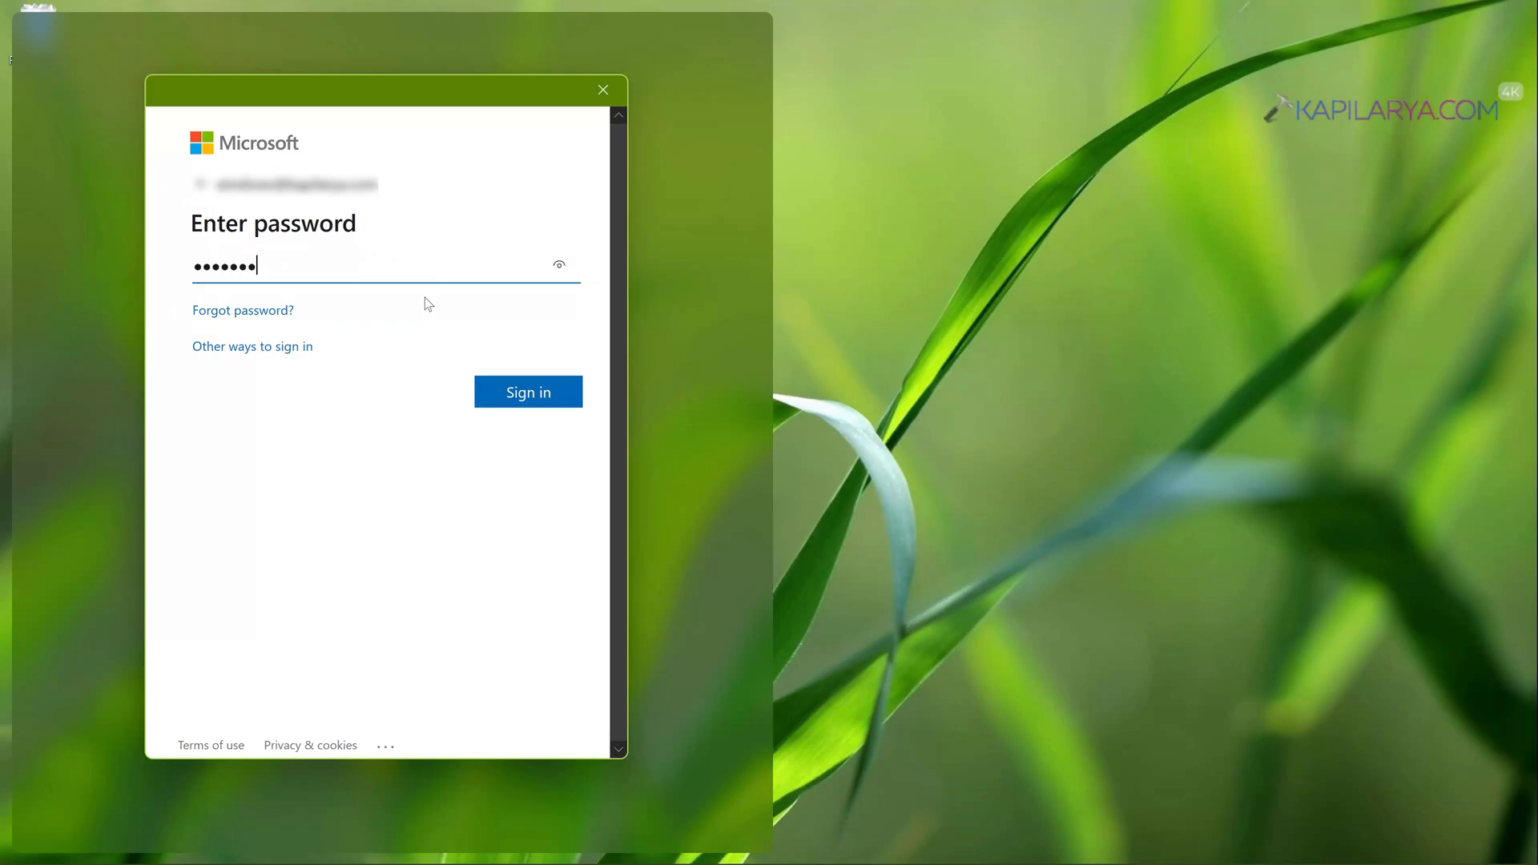
click(528, 392)
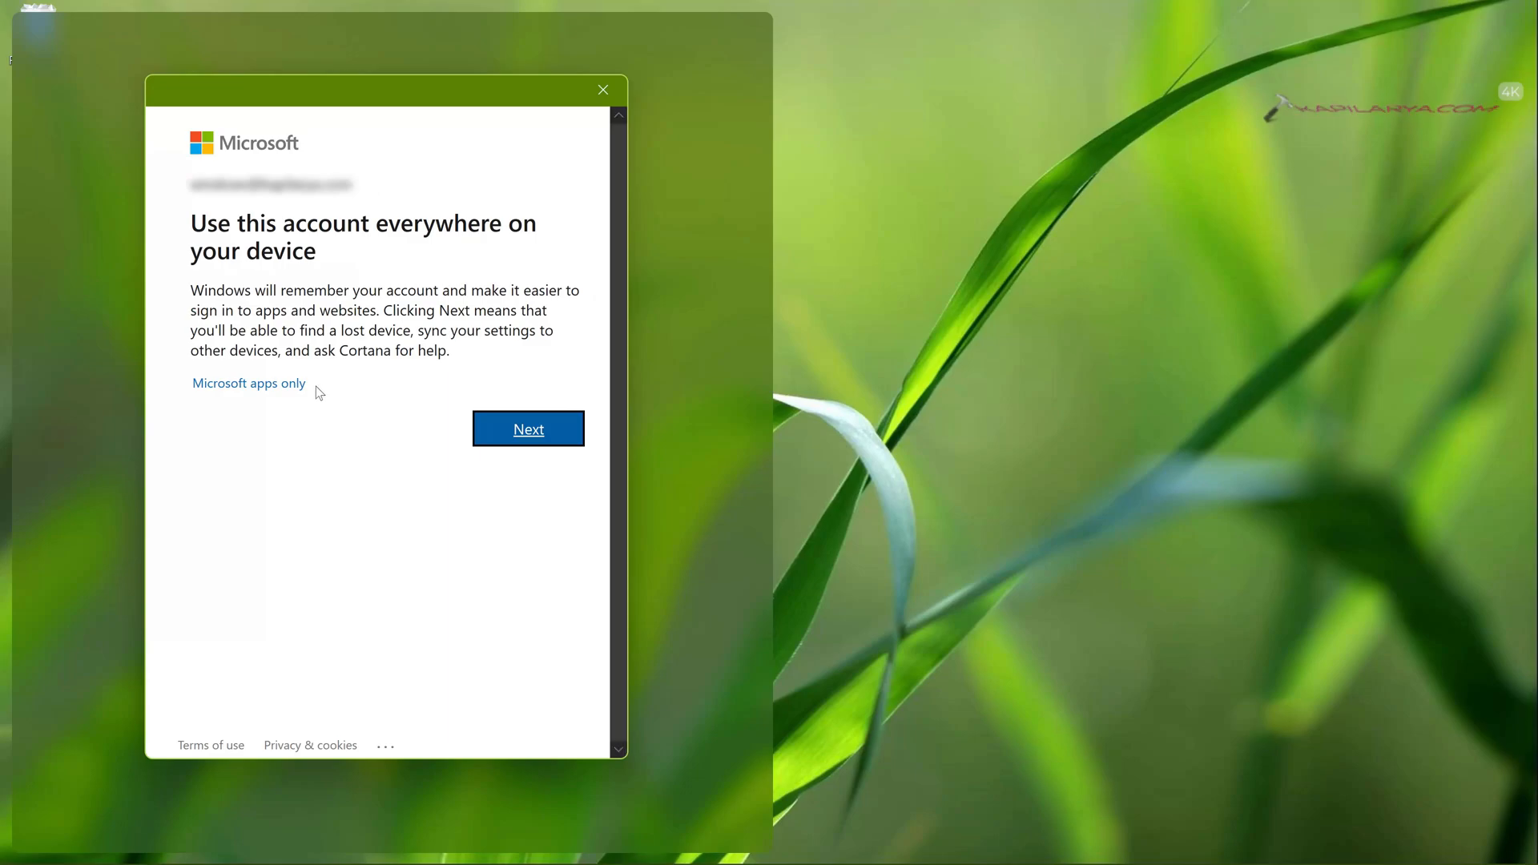
click(528, 429)
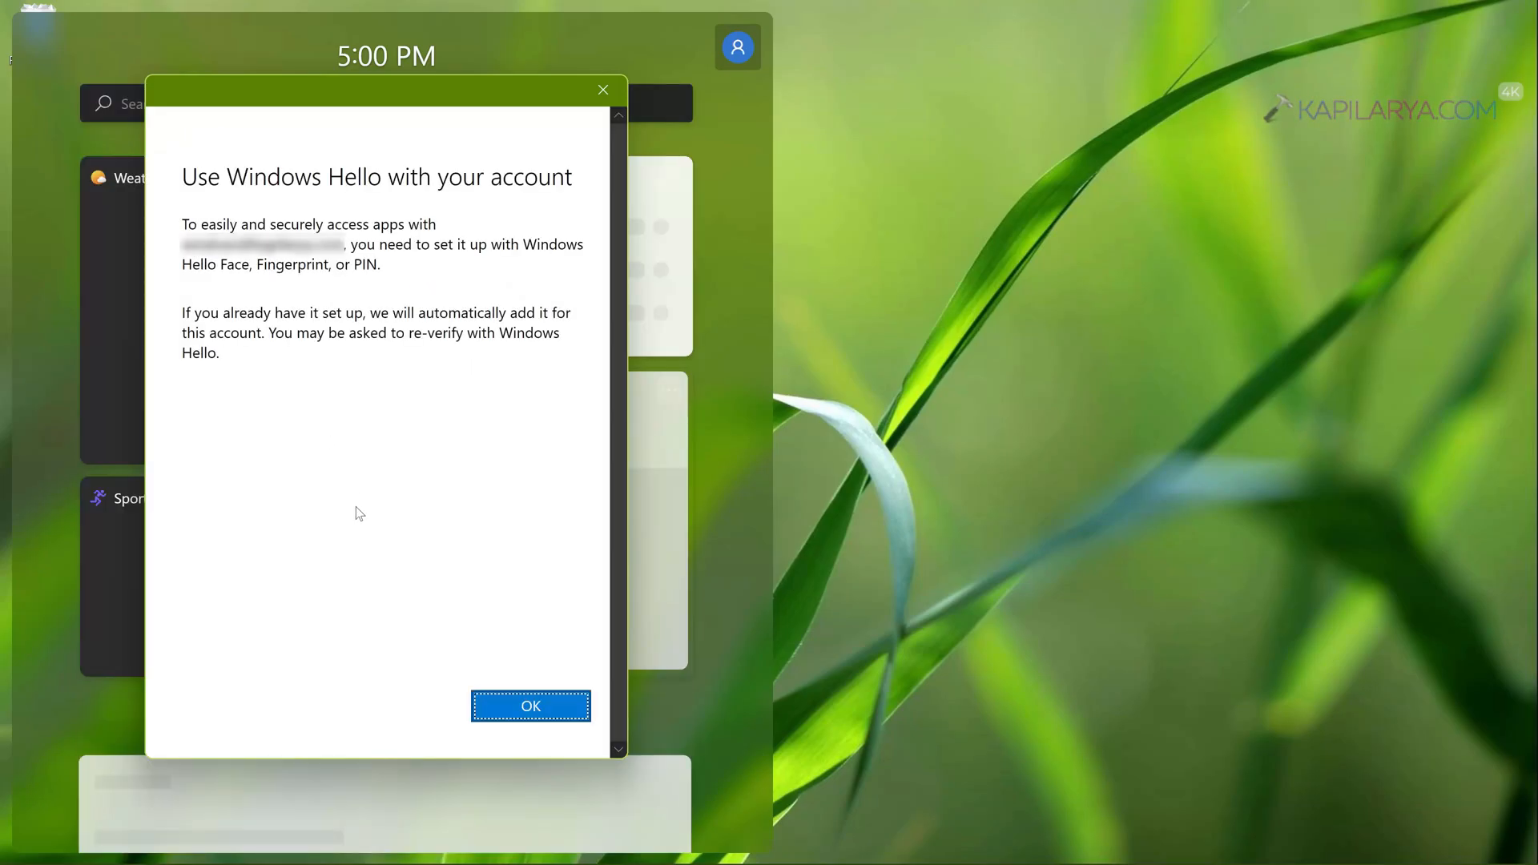
click(530, 706)
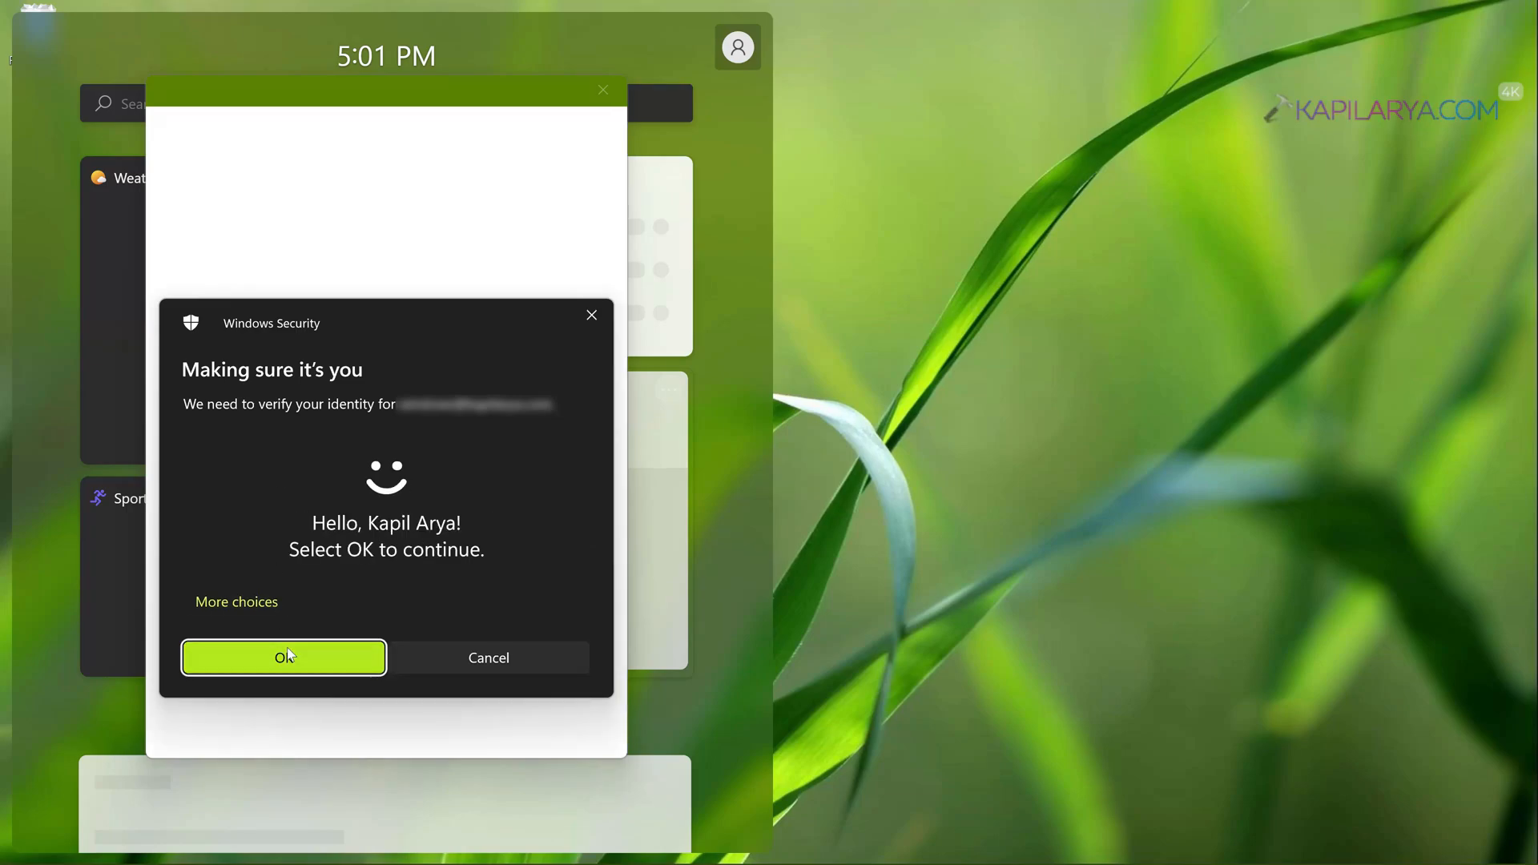
click(284, 658)
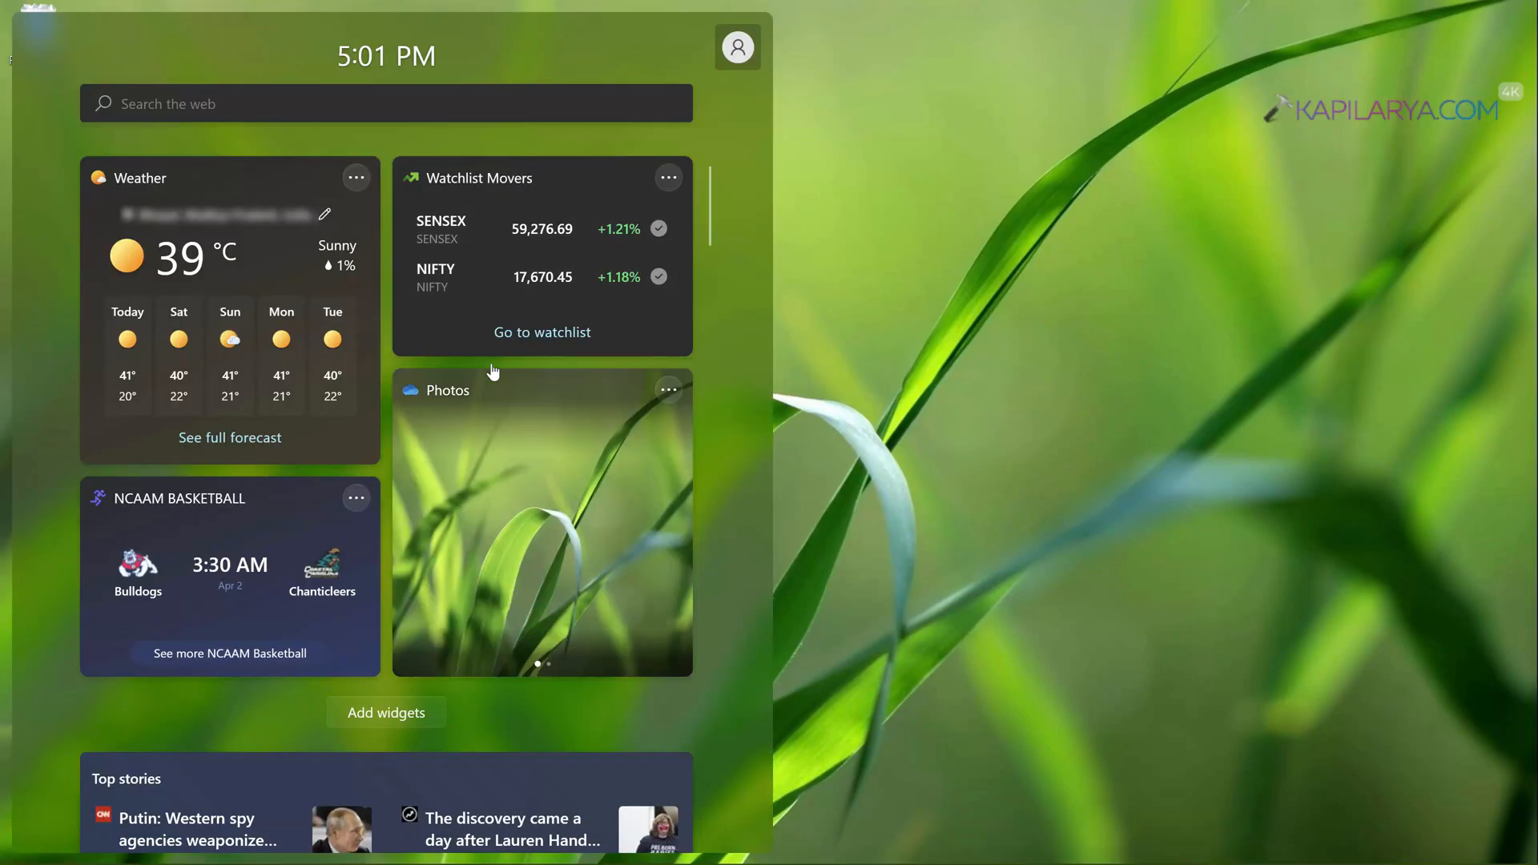
mouse_move(476, 837)
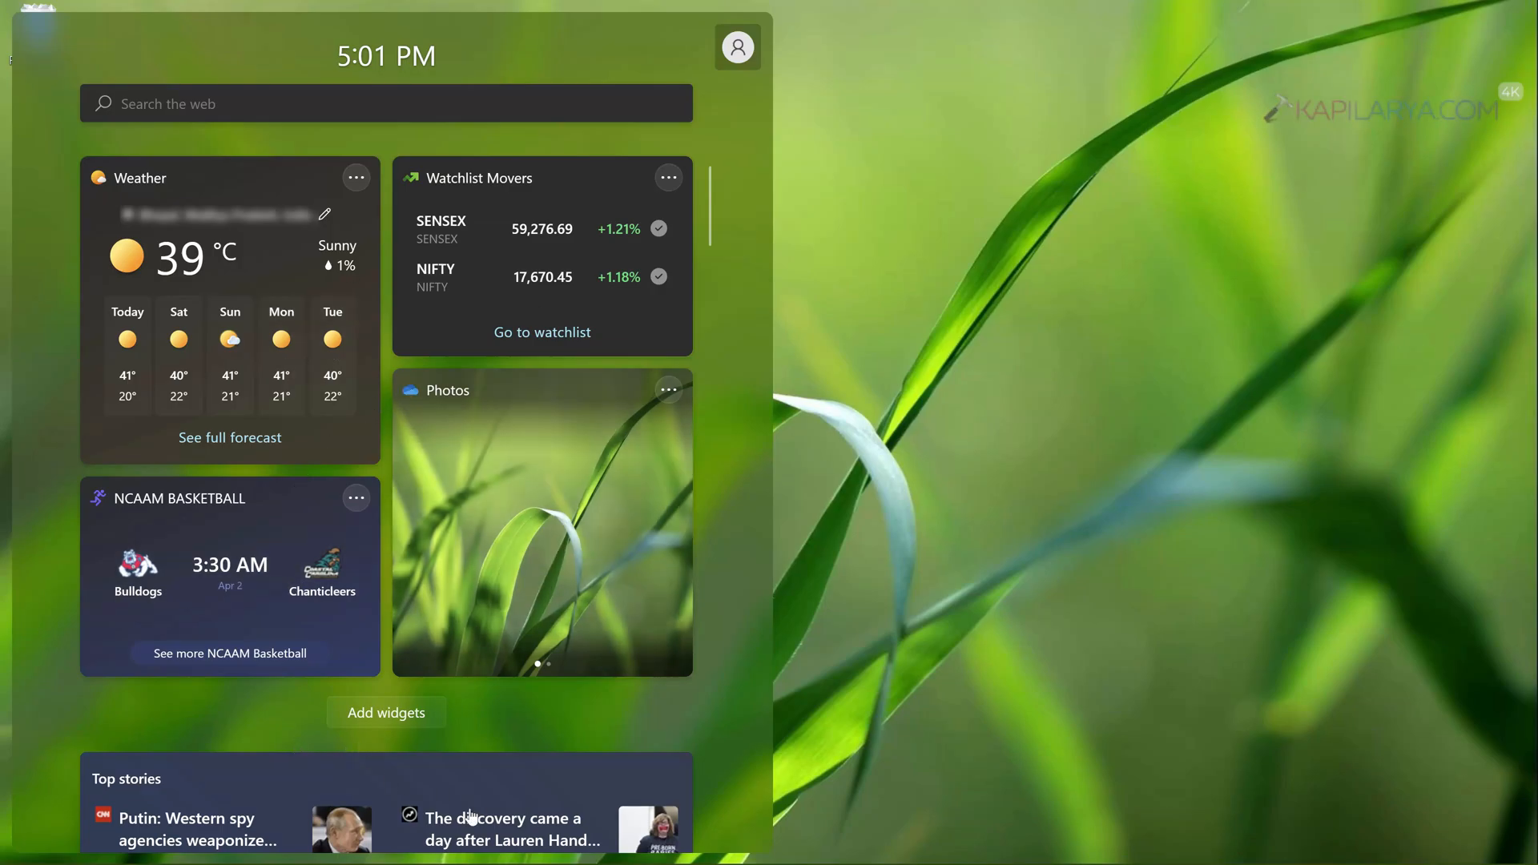